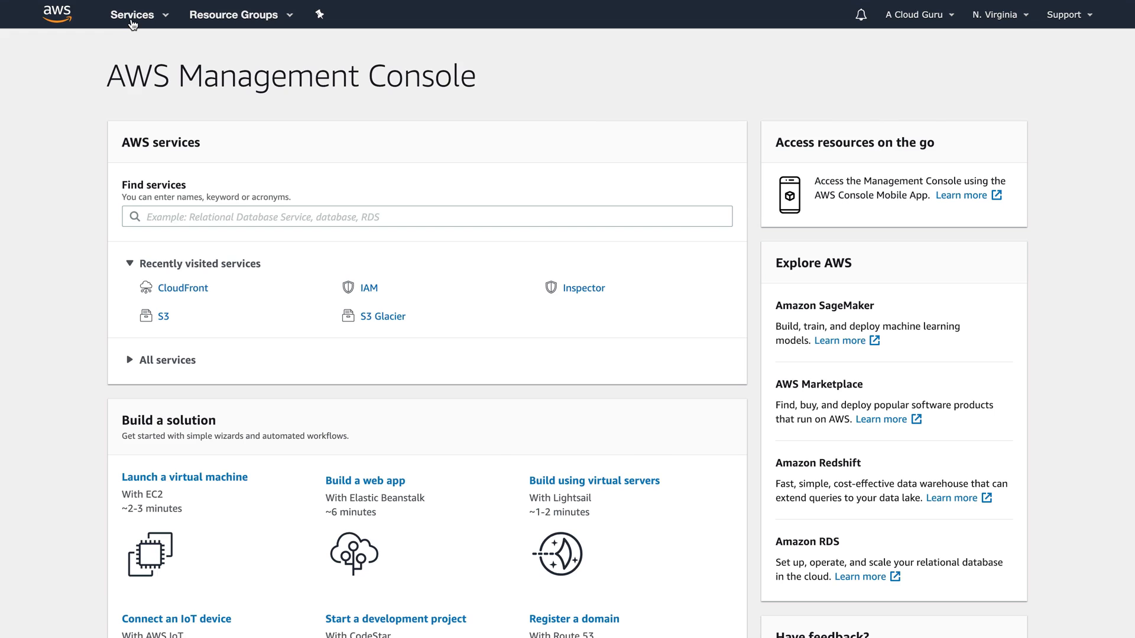
Navigate from the Services menu to the Snowball service under Migration & Transfer
{"action": "left_click", "coordinate": [133, 14]}
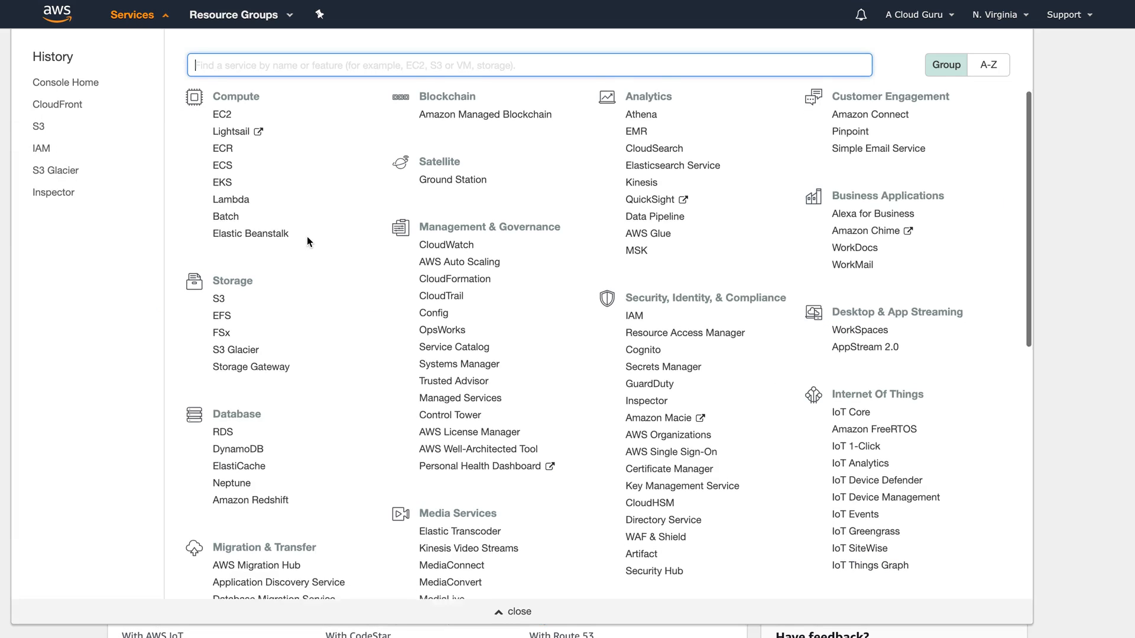
{"action": "scroll", "scroll_direction": "down", "scroll_amount": 3}
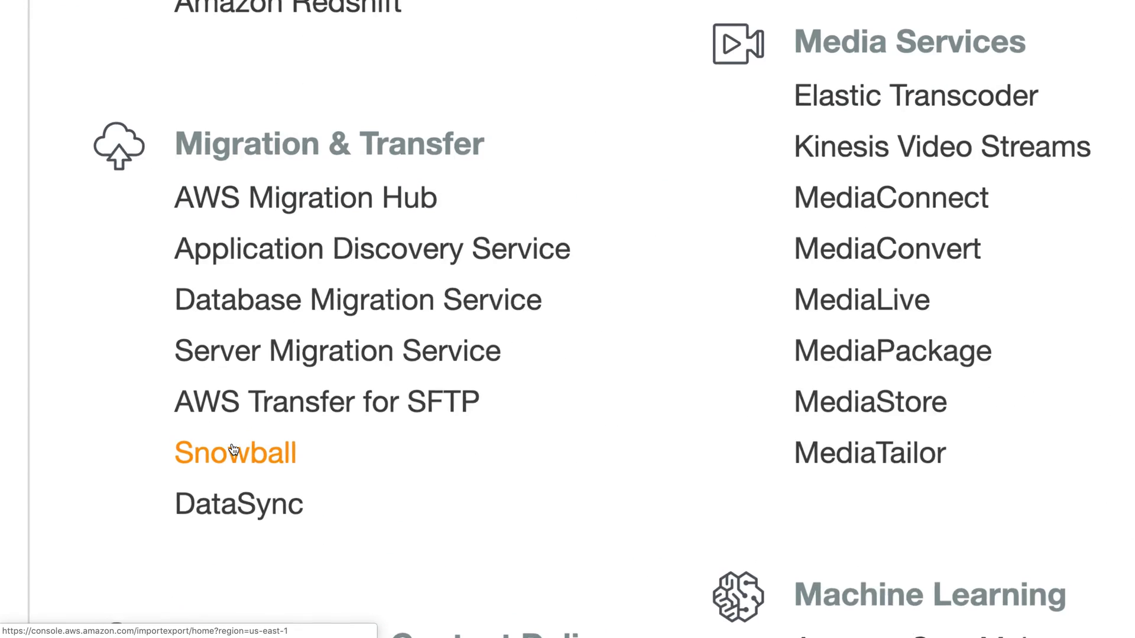
{"action": "left_click", "coordinate": [234, 453]}
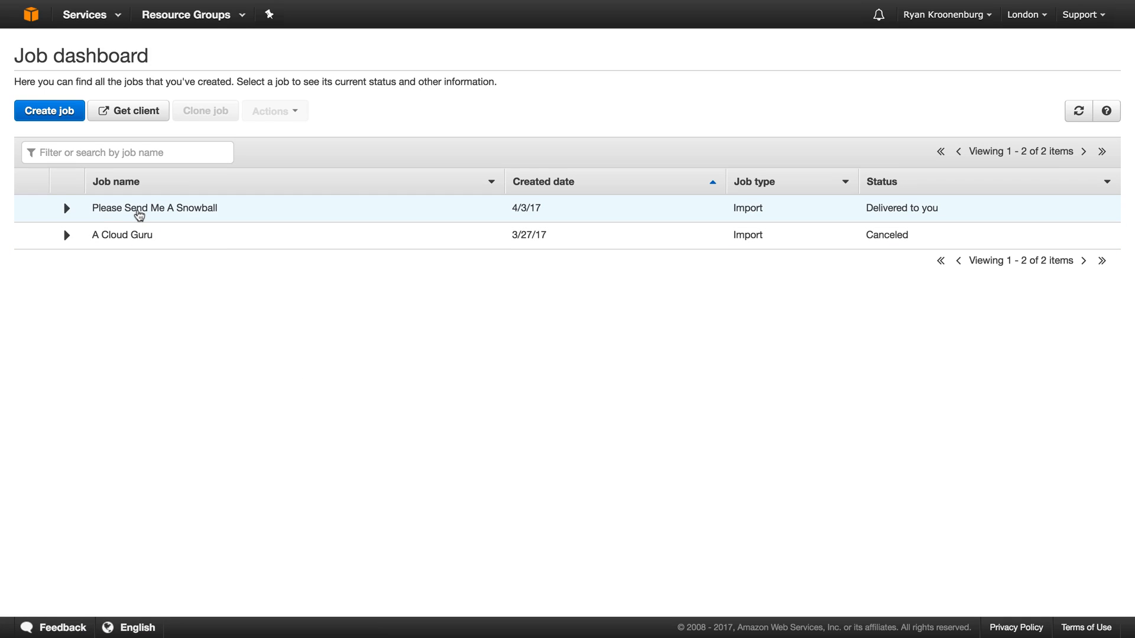
{"action": "left_click", "coordinate": [66, 208]}
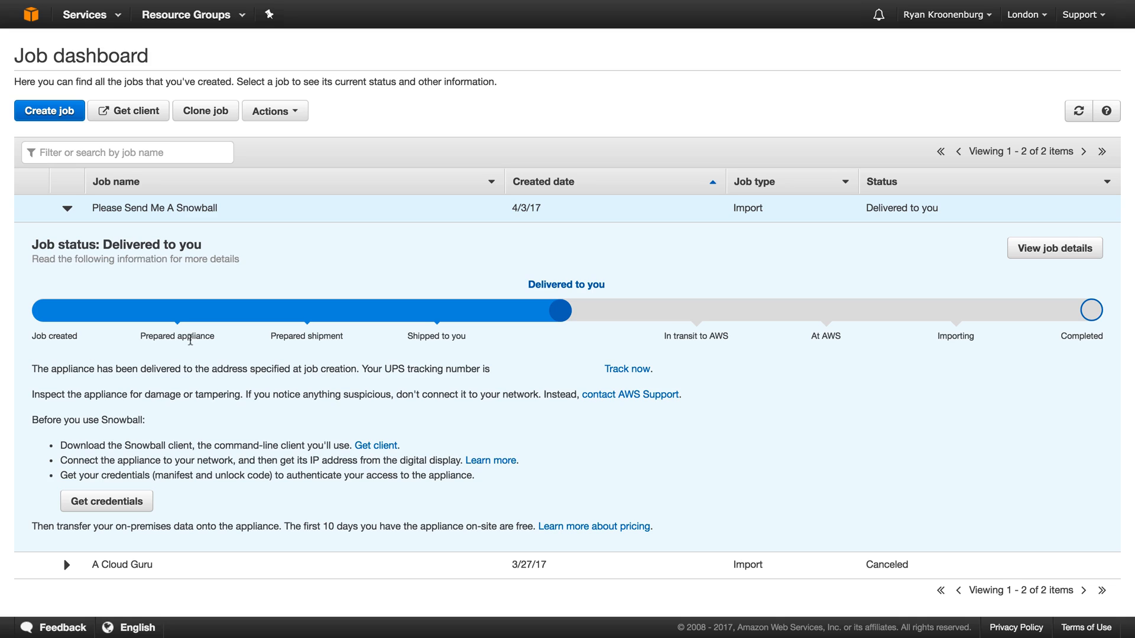
{"action": "mouse_move", "coordinate": [314, 346]}
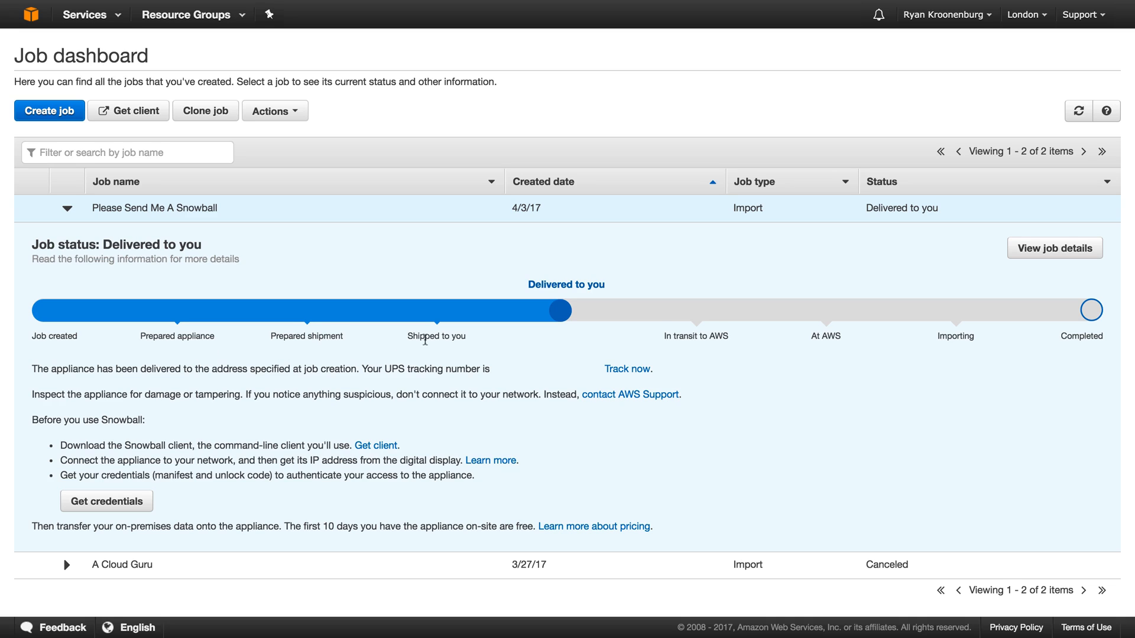
{"action": "mouse_move", "coordinate": [553, 299]}
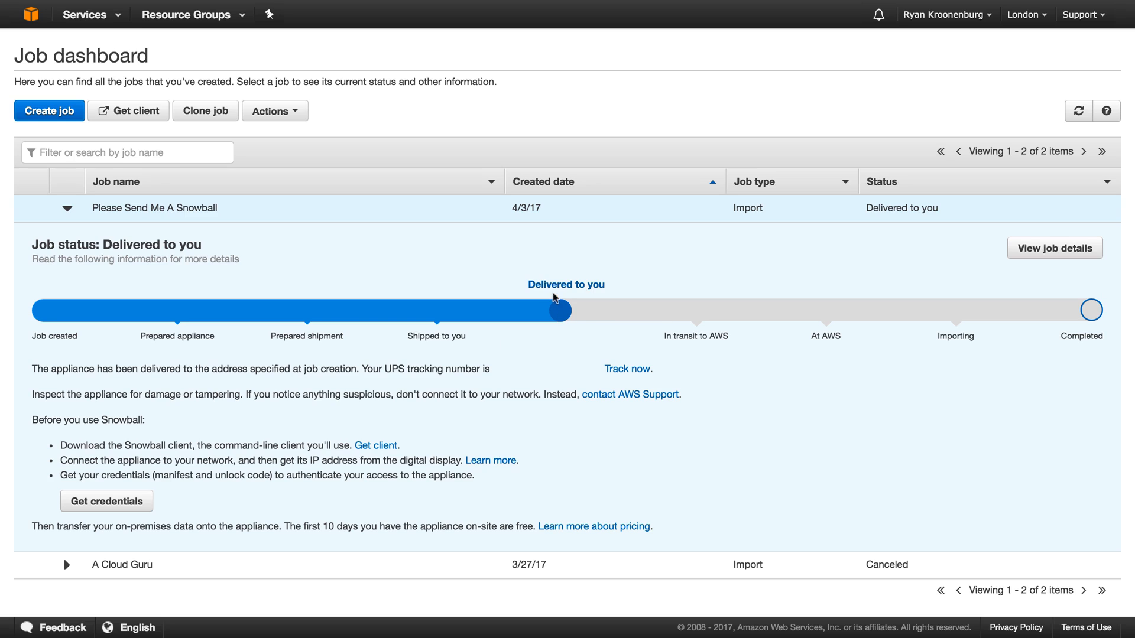
{"action": "mouse_move", "coordinate": [559, 304]}
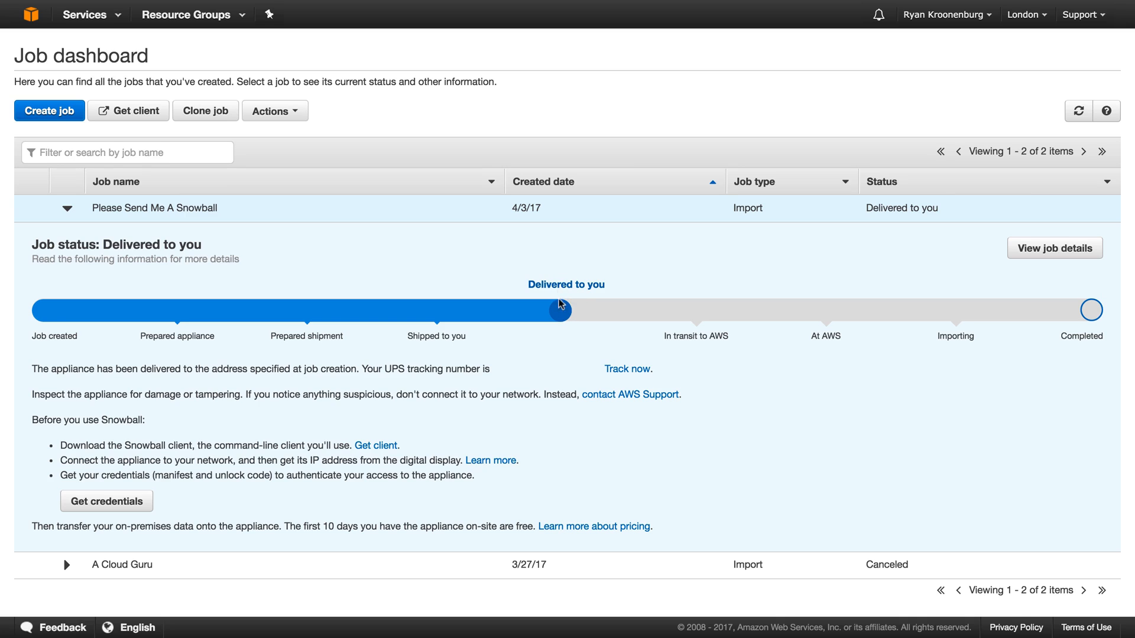
{"action": "mouse_move", "coordinate": [558, 302]}
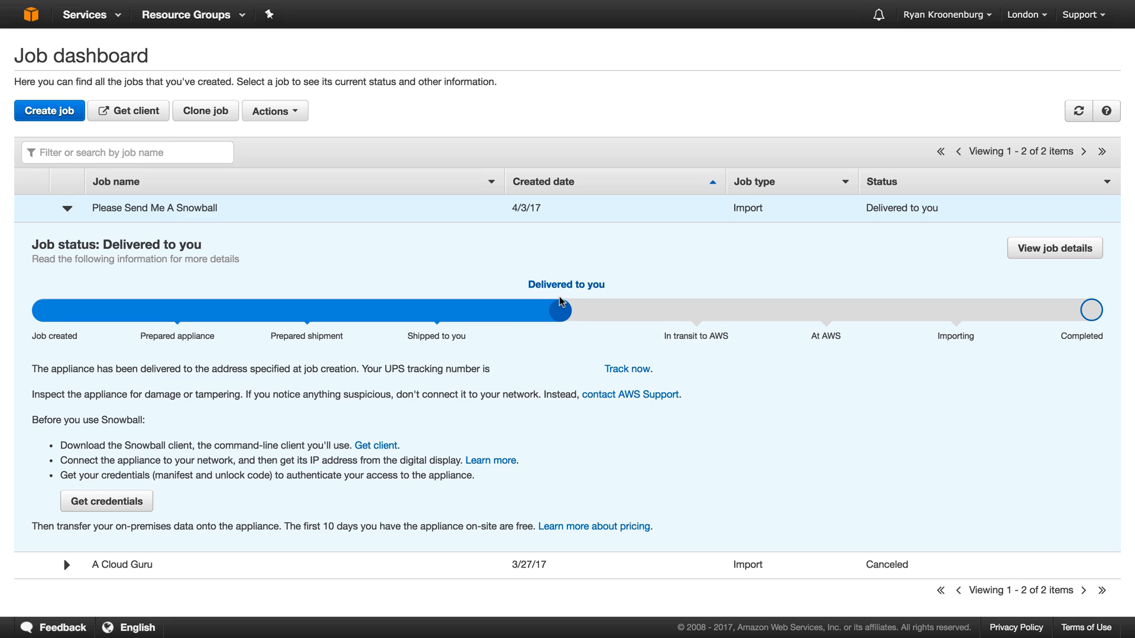
{"action": "mouse_move", "coordinate": [740, 342]}
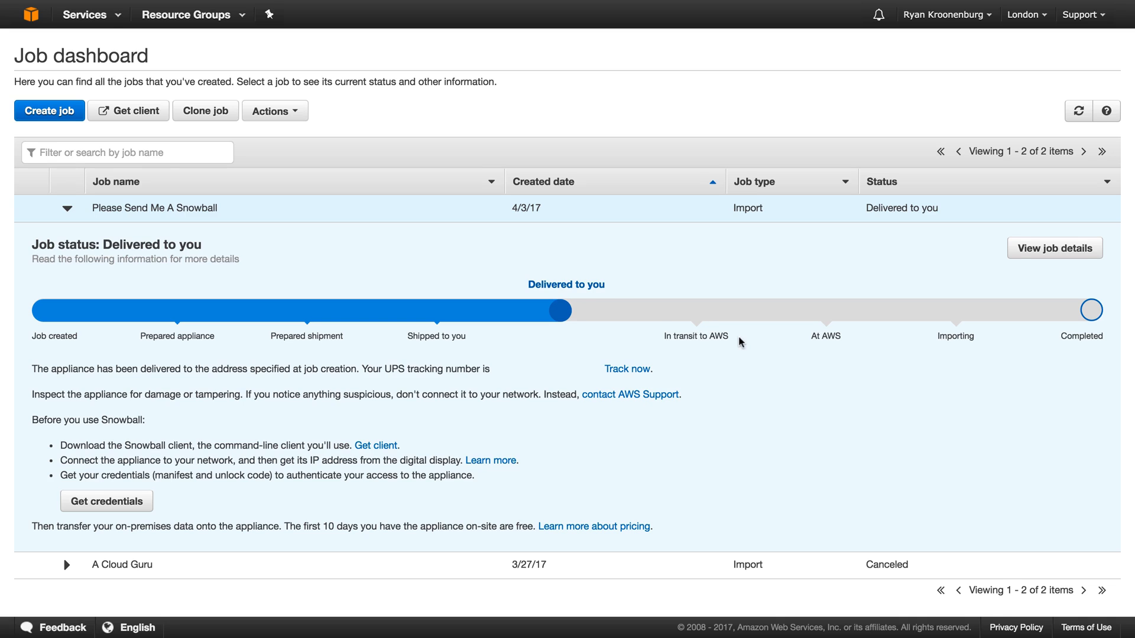
{"action": "mouse_move", "coordinate": [962, 336]}
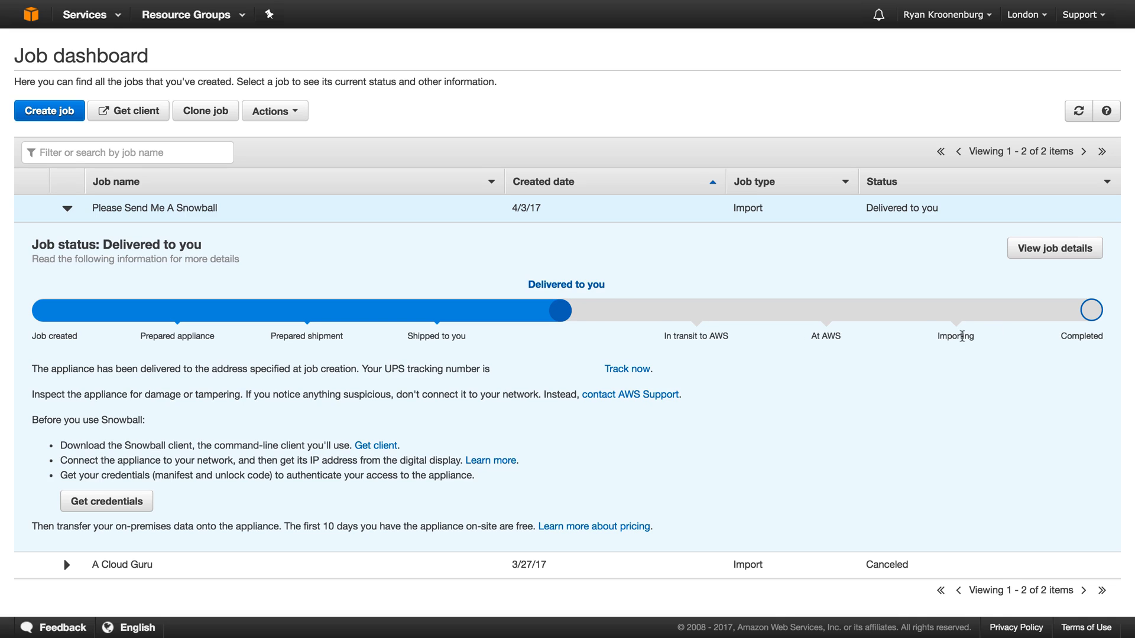
{"action": "mouse_move", "coordinate": [1084, 331]}
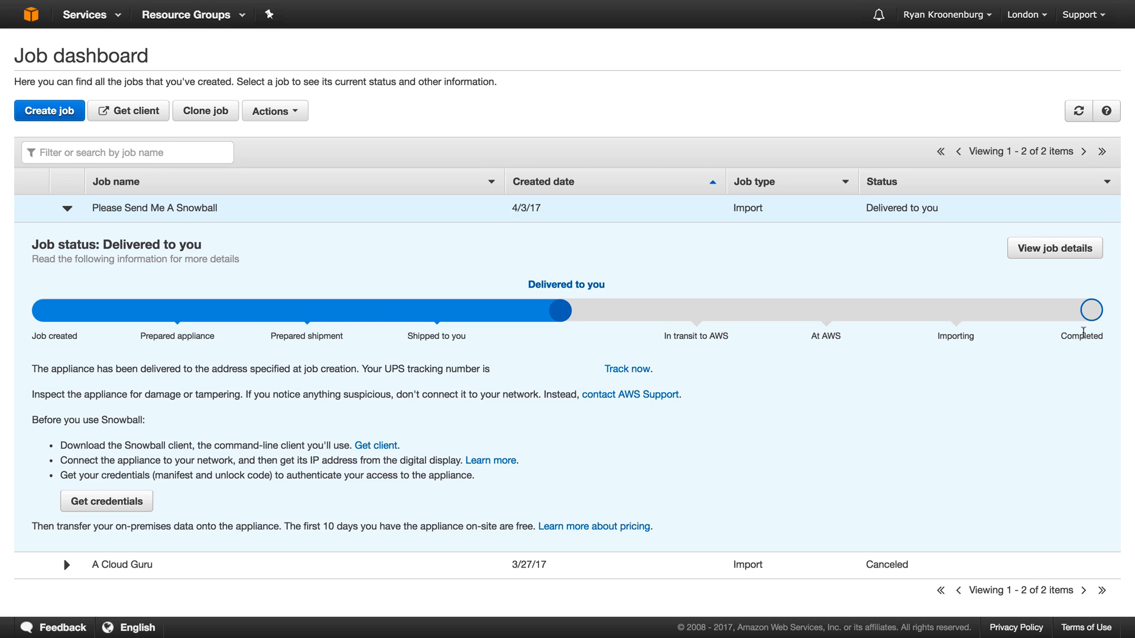
{"action": "mouse_move", "coordinate": [1073, 333]}
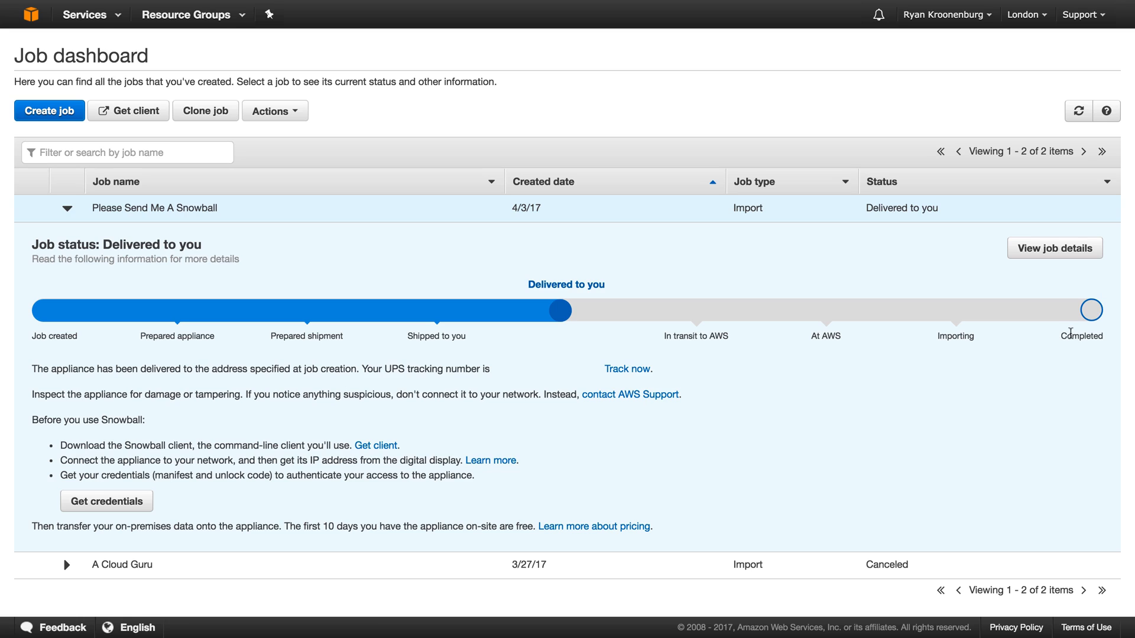
{"action": "mouse_move", "coordinate": [1005, 343]}
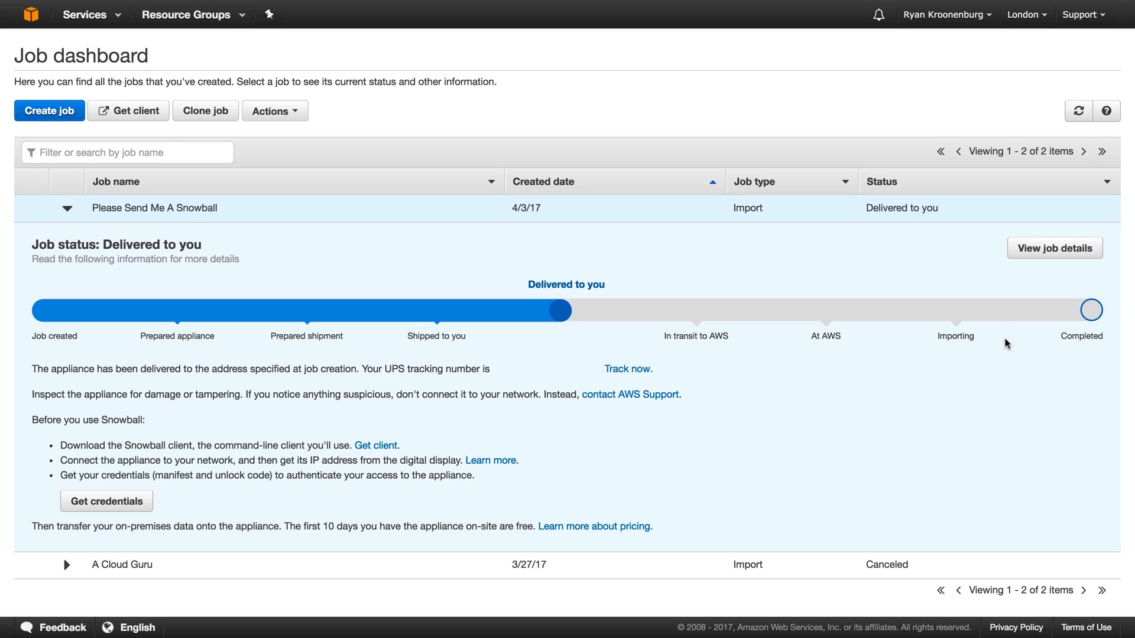
{"action": "mouse_move", "coordinate": [866, 344]}
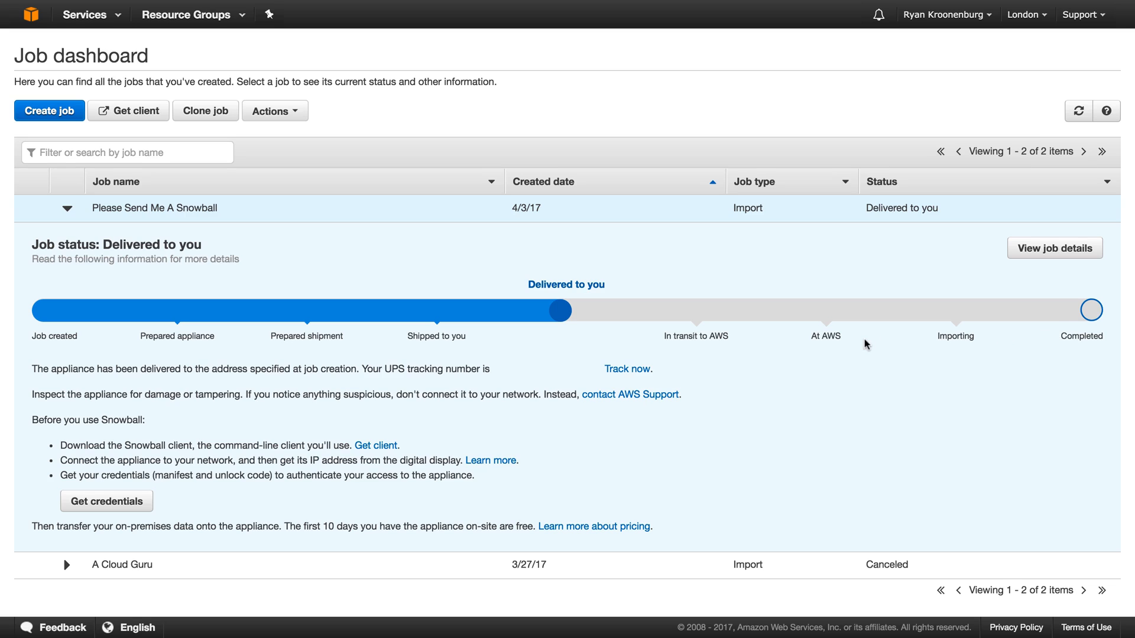
{"action": "mouse_move", "coordinate": [583, 427]}
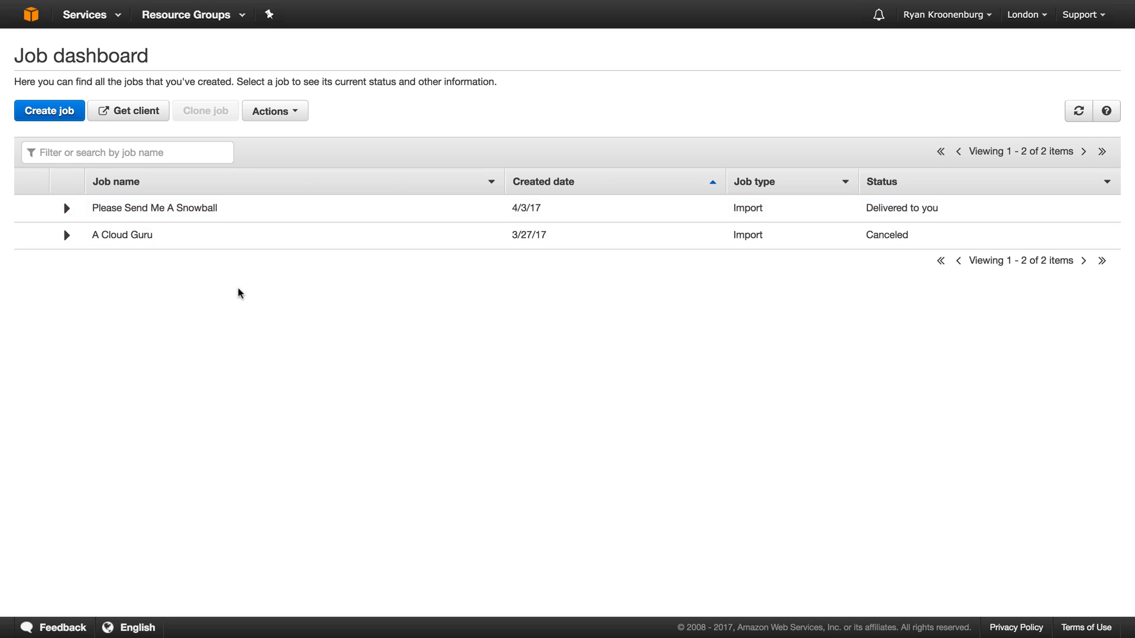
{"action": "mouse_move", "coordinate": [336, 234]}
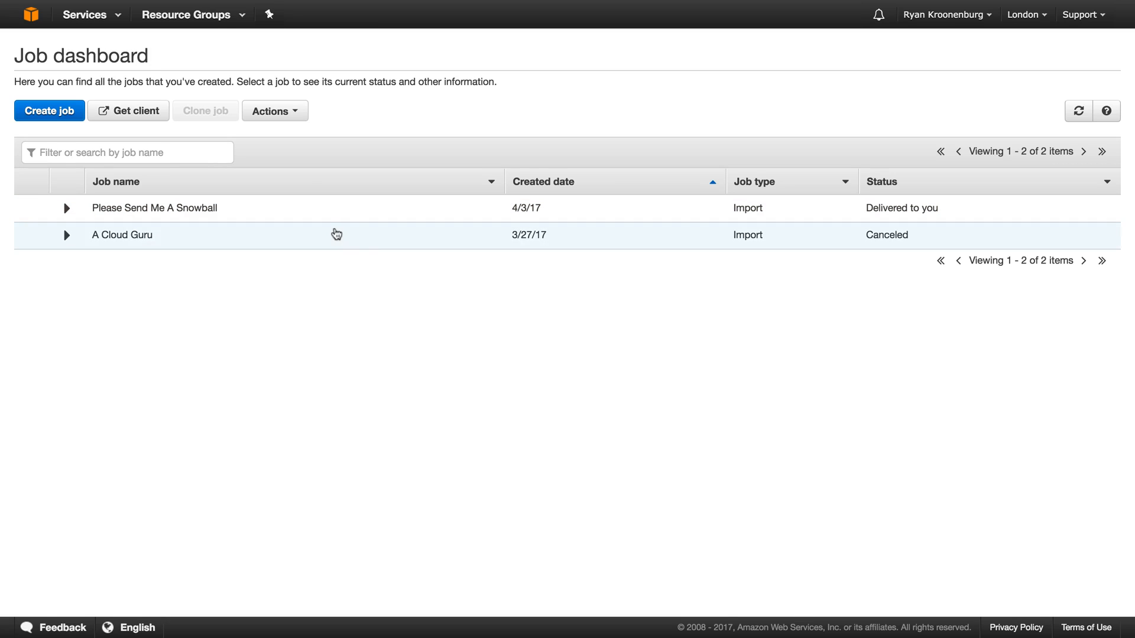
{"action": "left_click", "coordinate": [49, 111]}
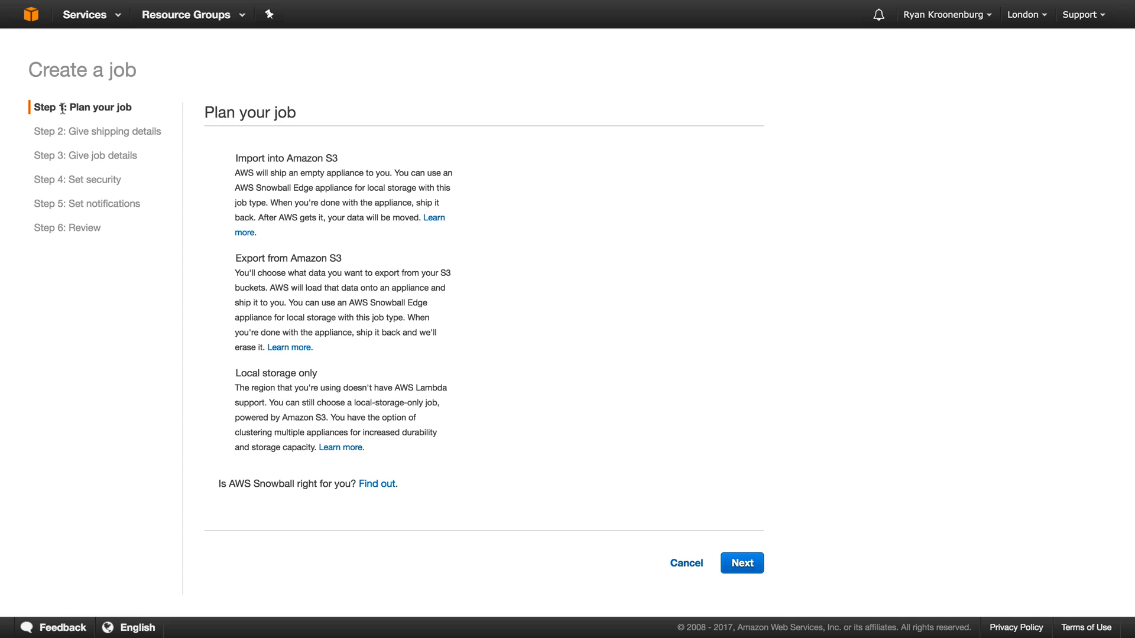
{"action": "left_click", "coordinate": [220, 158]}
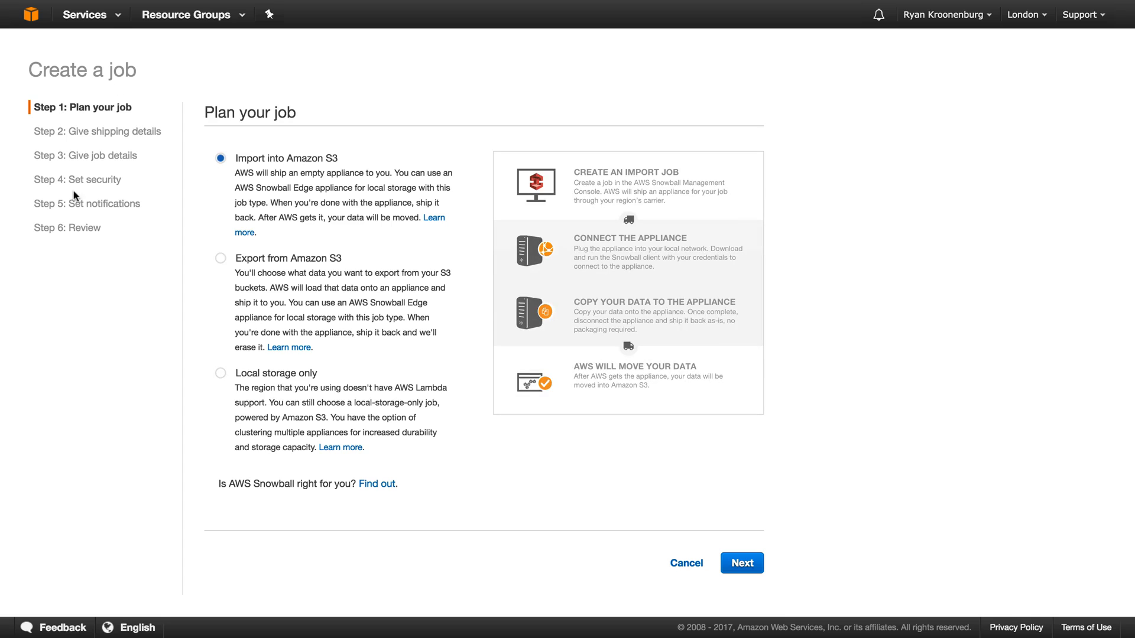
{"action": "mouse_move", "coordinate": [242, 172]}
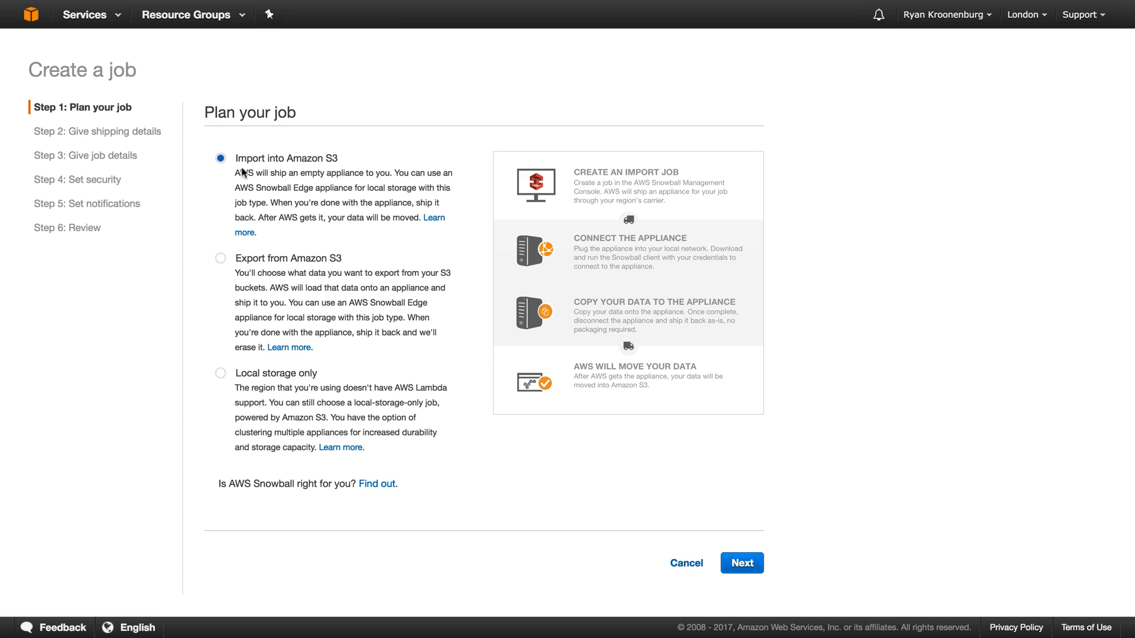
{"action": "mouse_move", "coordinate": [789, 499]}
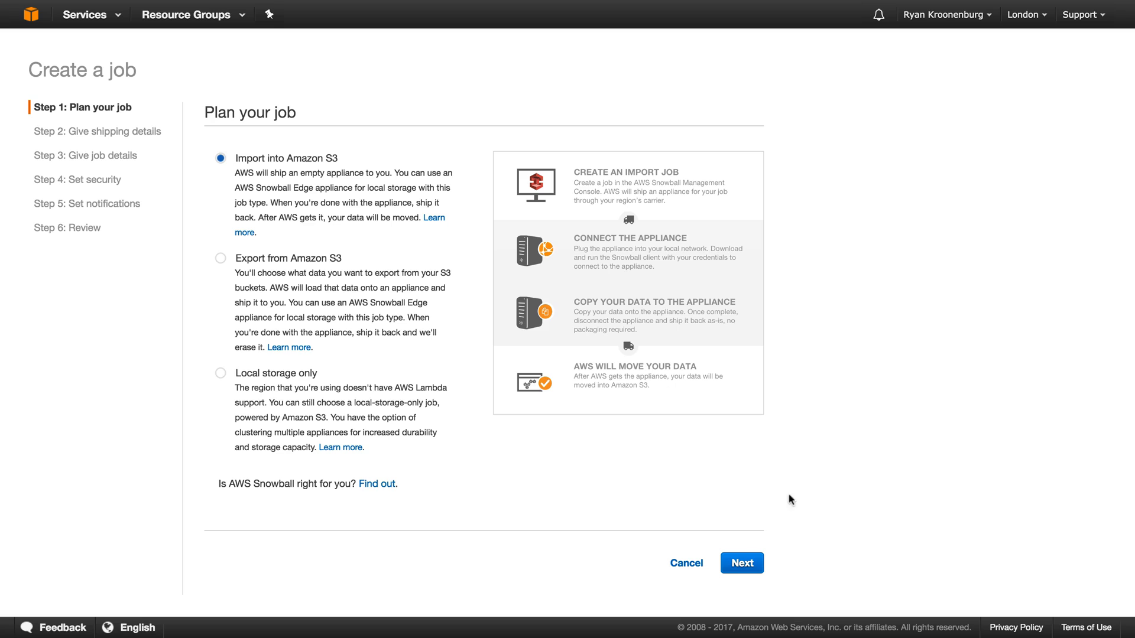
{"action": "mouse_move", "coordinate": [741, 563]}
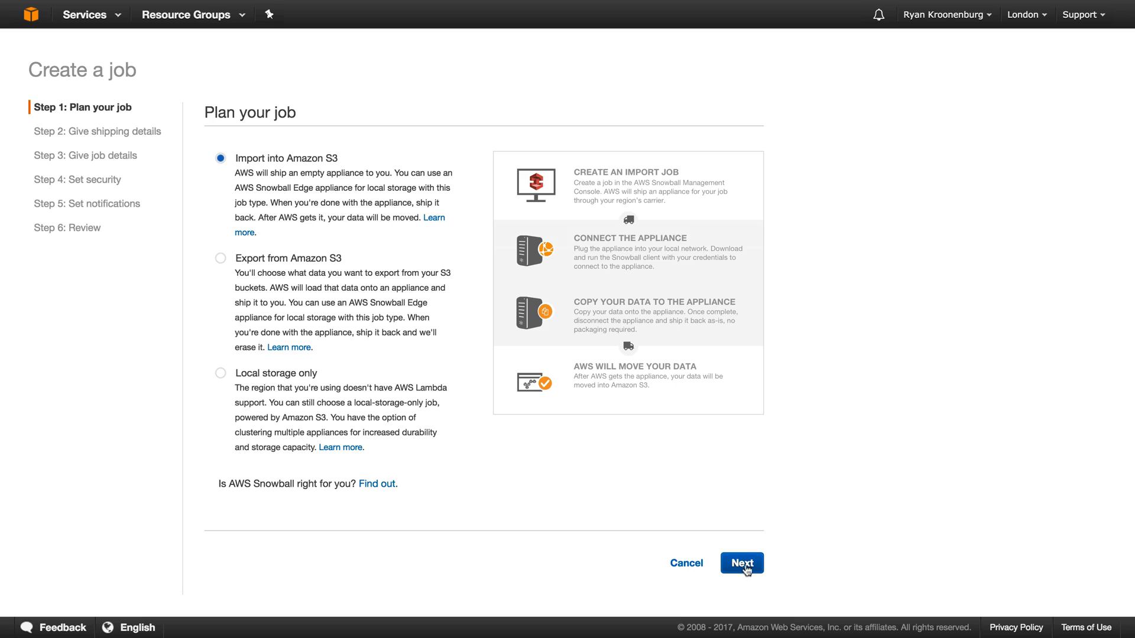
{"action": "mouse_move", "coordinate": [221, 179]}
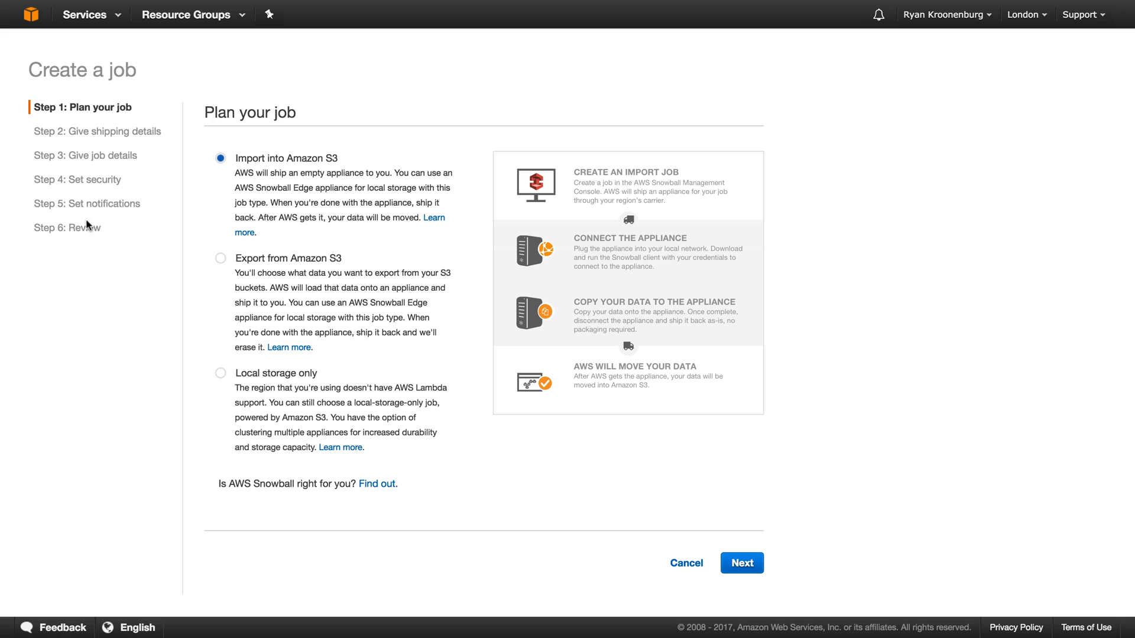
{"action": "mouse_move", "coordinate": [95, 173]}
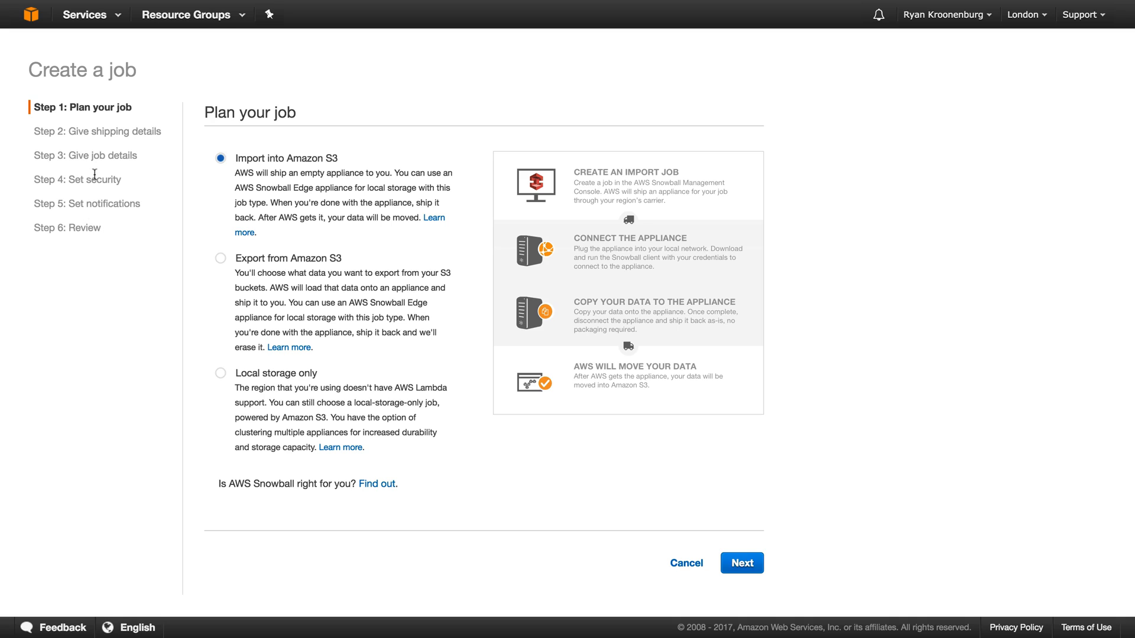
{"action": "mouse_move", "coordinate": [66, 159]}
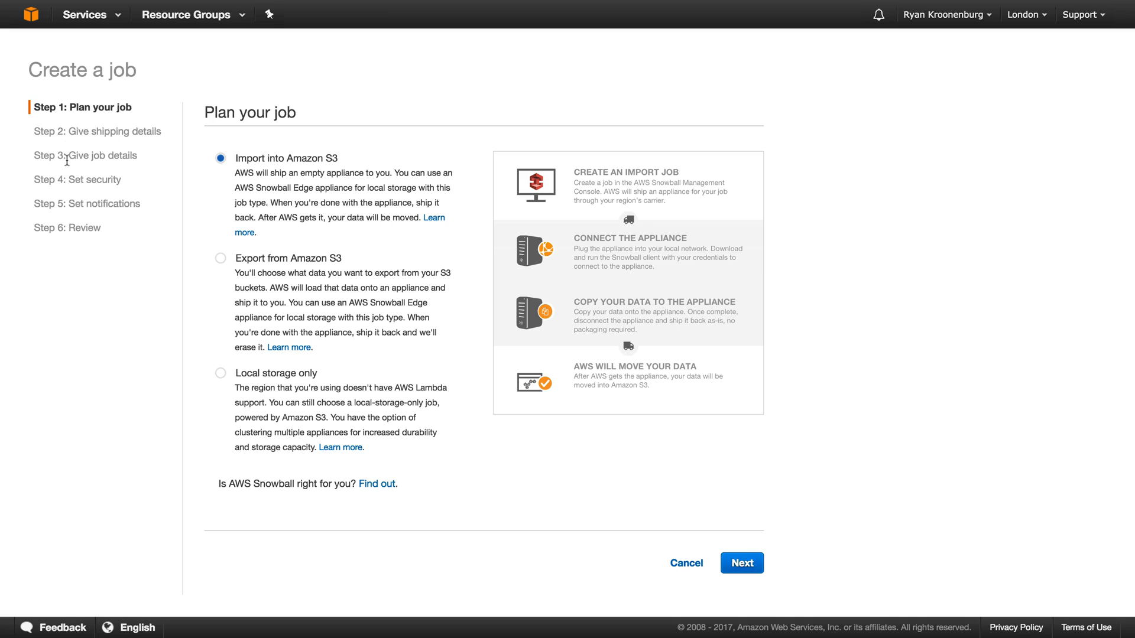
{"action": "mouse_move", "coordinate": [128, 157]}
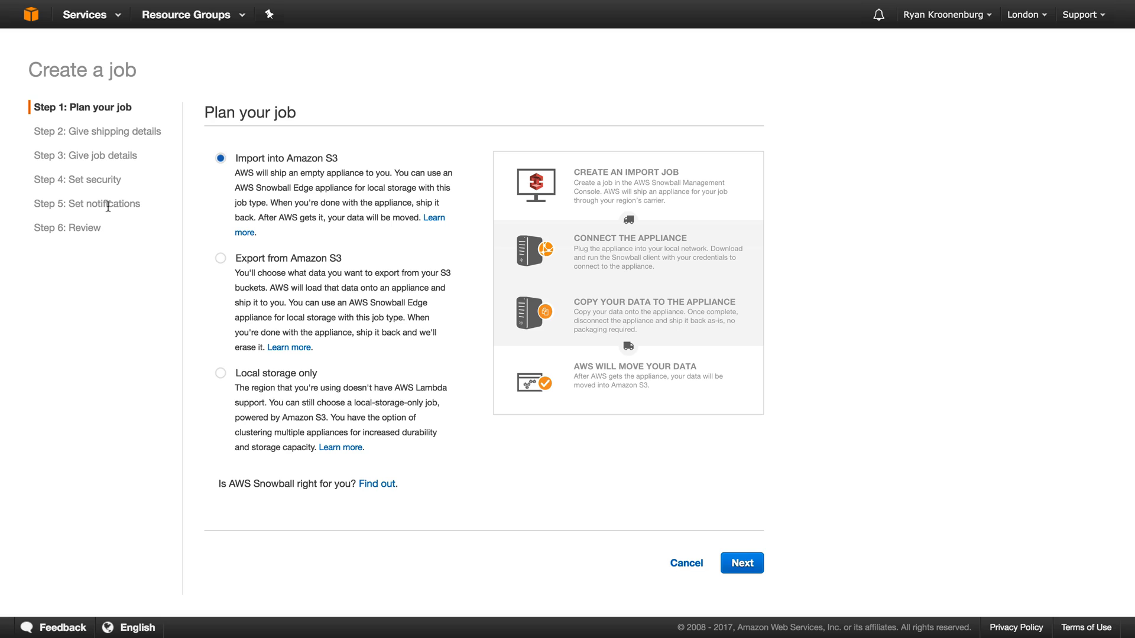
{"action": "mouse_move", "coordinate": [112, 239]}
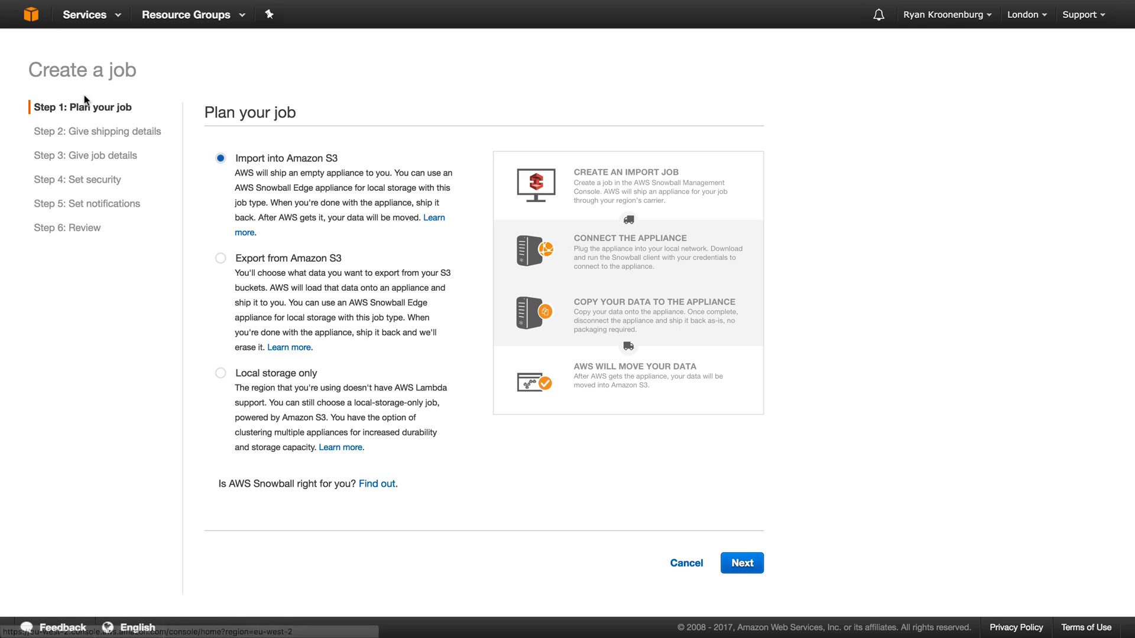
{"action": "mouse_move", "coordinate": [46, 43]}
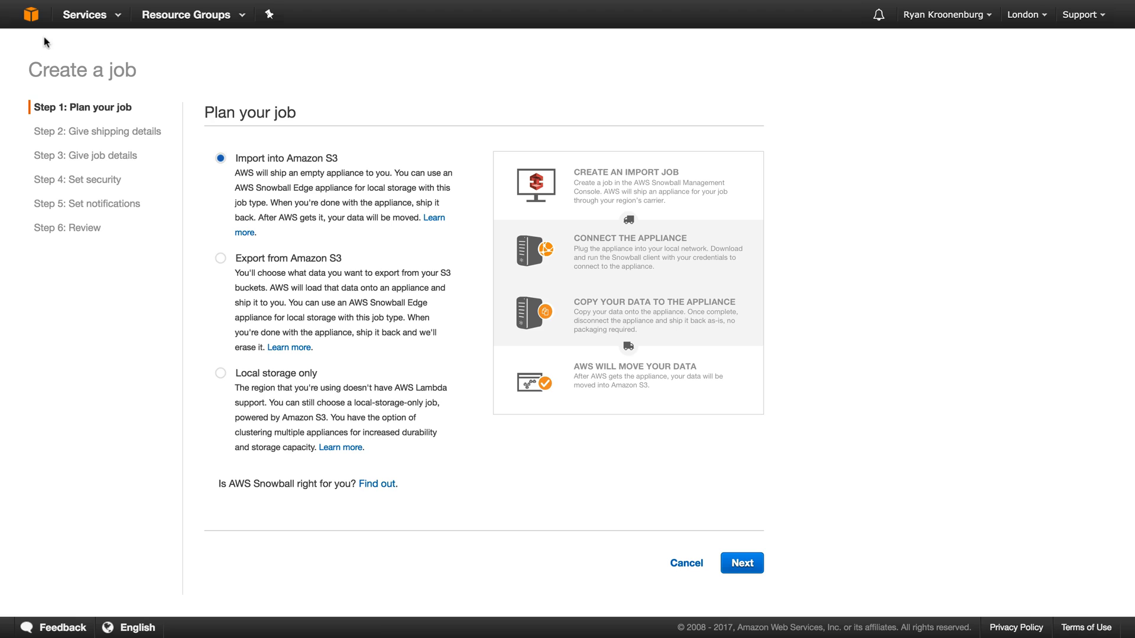
{"action": "mouse_move", "coordinate": [685, 563]}
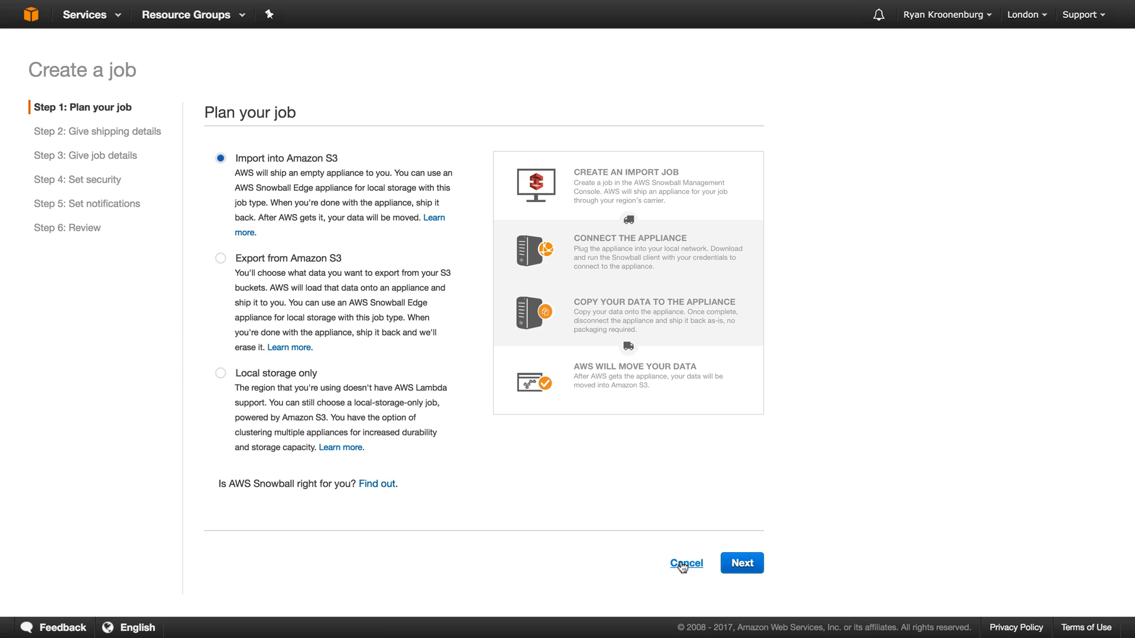
Cancel the new job and reach the Snowball client download table via Get client
{"action": "left_click", "coordinate": [684, 562]}
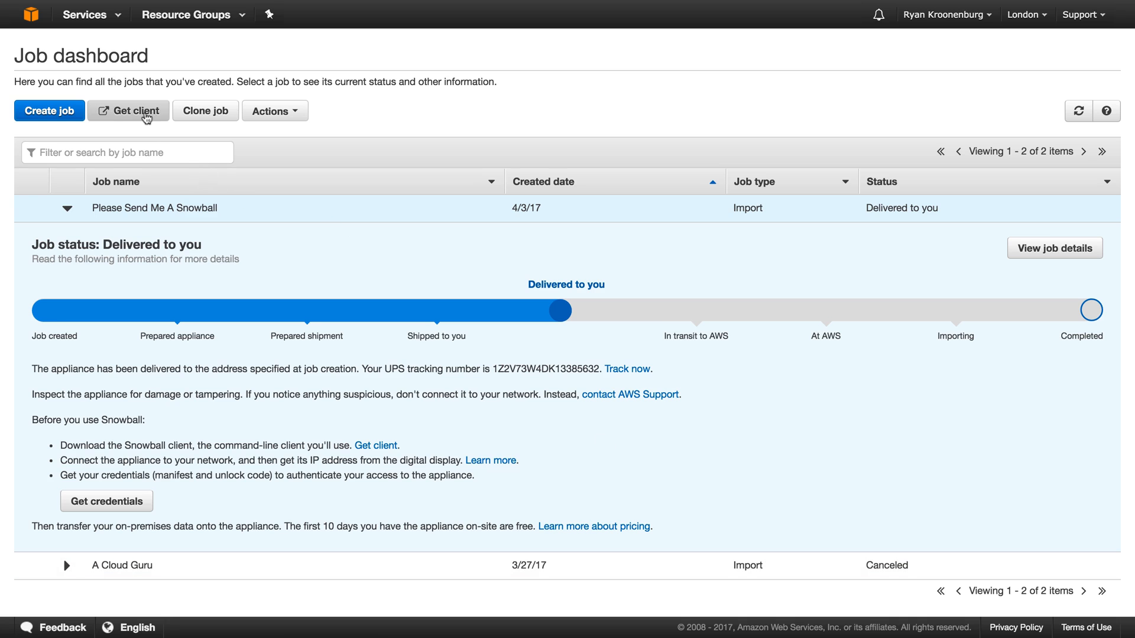
{"action": "left_click", "coordinate": [127, 111]}
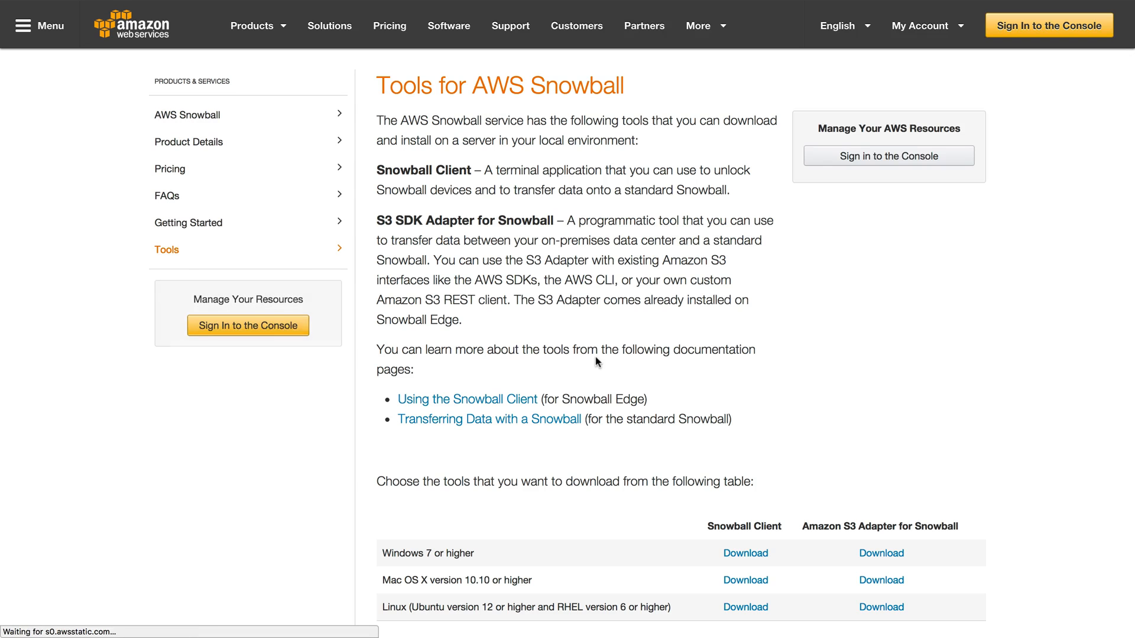
{"action": "scroll", "scroll_direction": "down", "scroll_amount": 3}
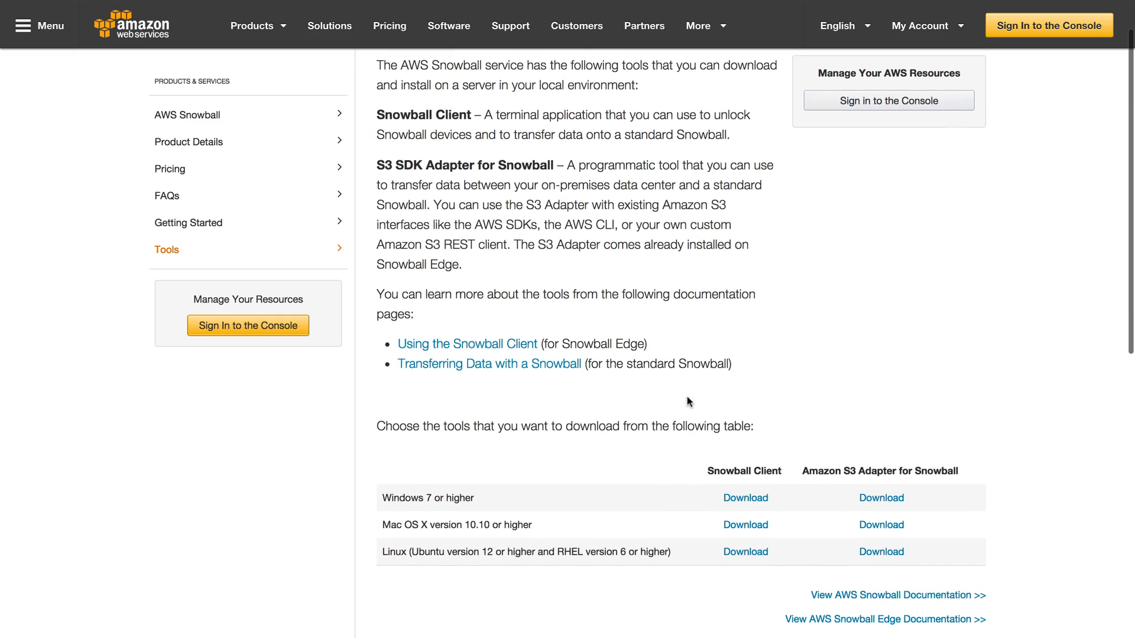
{"action": "mouse_move", "coordinate": [723, 545]}
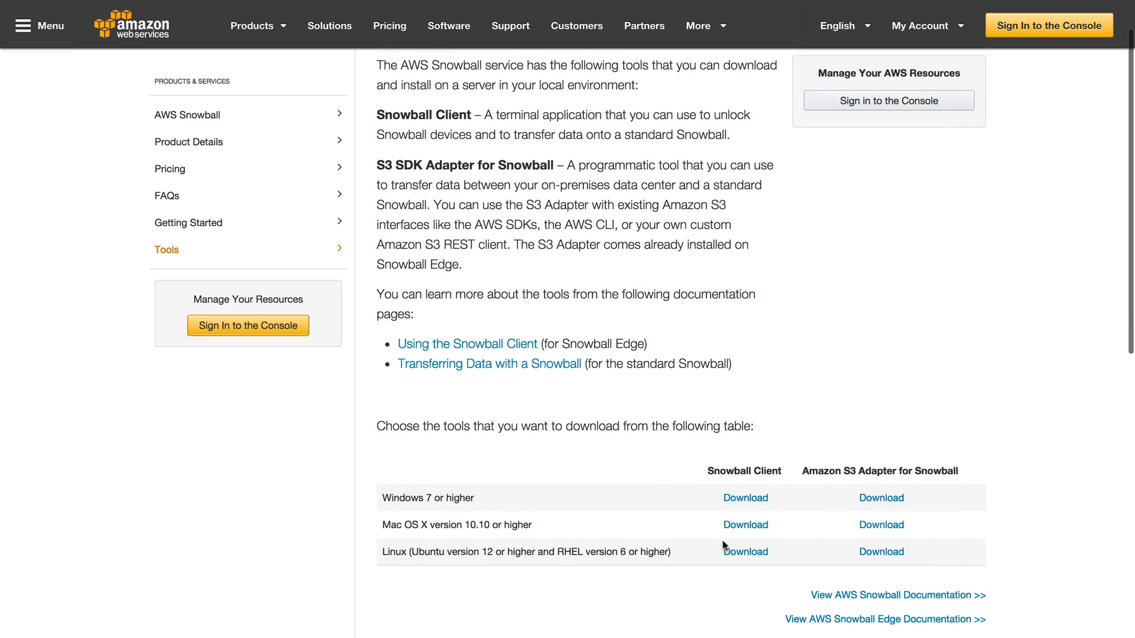
Download the Snowball Client and return to the dashboard with the delivered job
{"action": "left_click", "coordinate": [745, 525]}
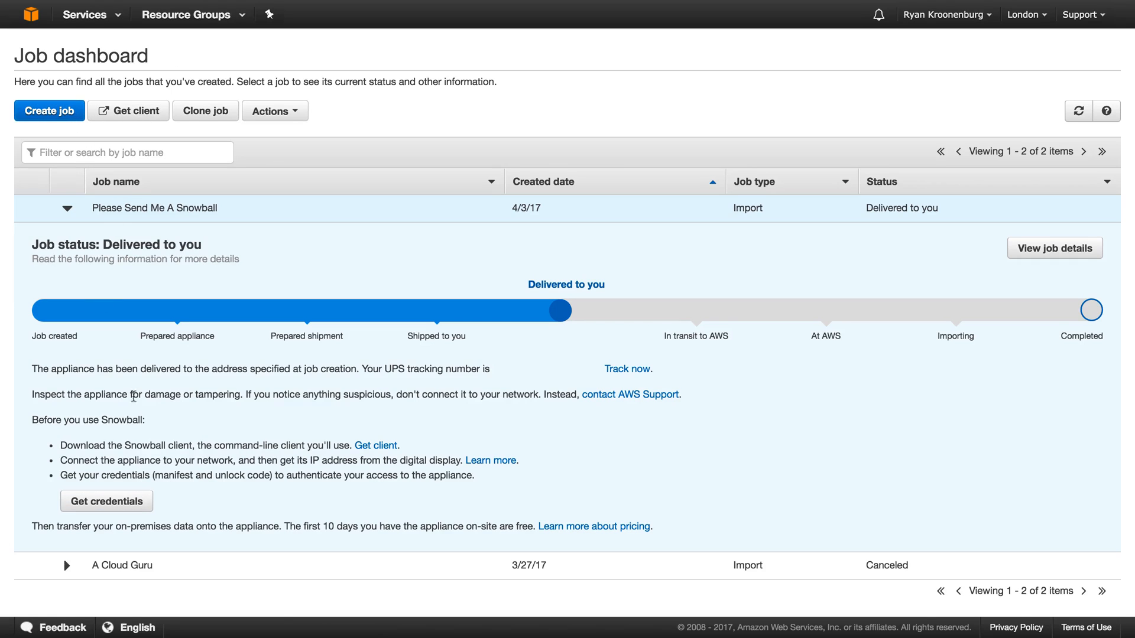
Download the job's manifest file from Get credentials and copy its client unlock code
{"action": "left_click", "coordinate": [105, 501]}
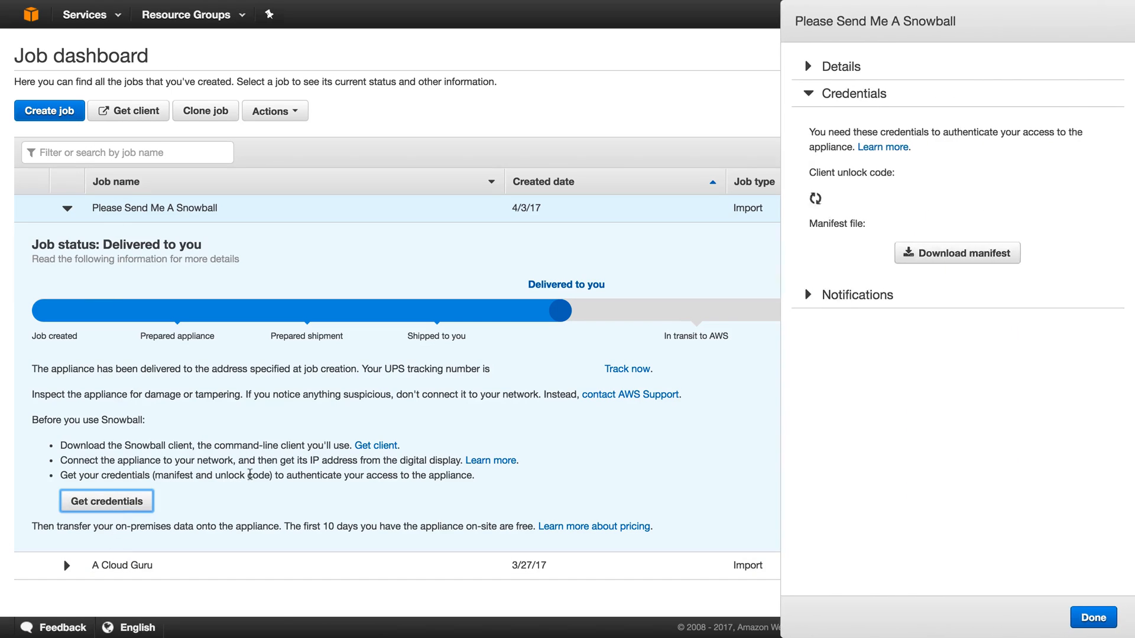
{"action": "left_click", "coordinate": [815, 198]}
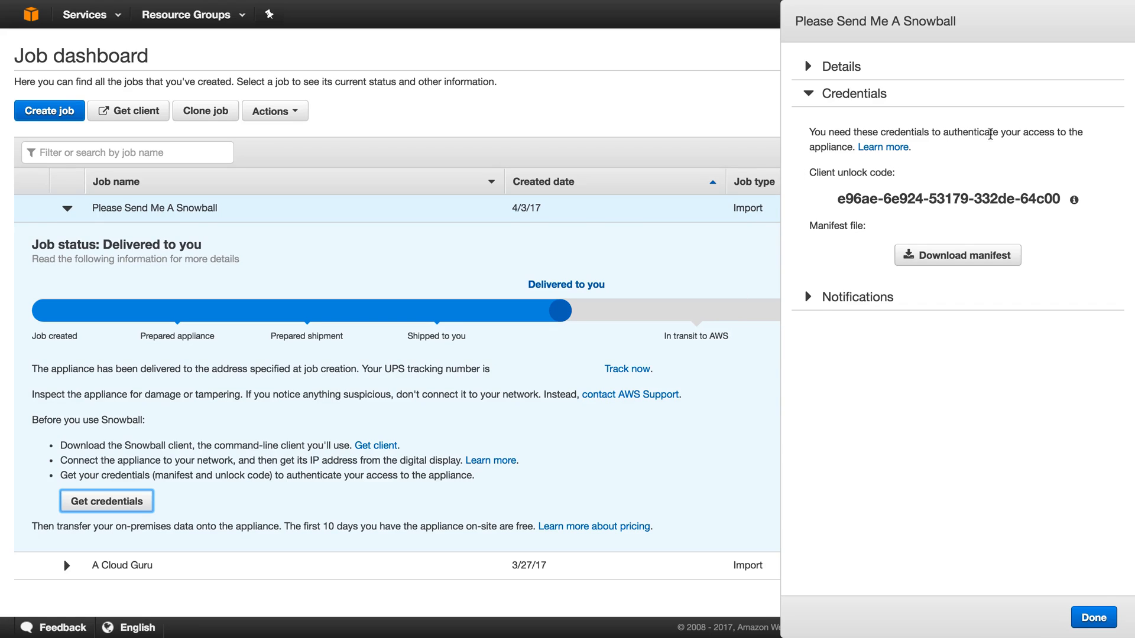
{"action": "mouse_move", "coordinate": [827, 206]}
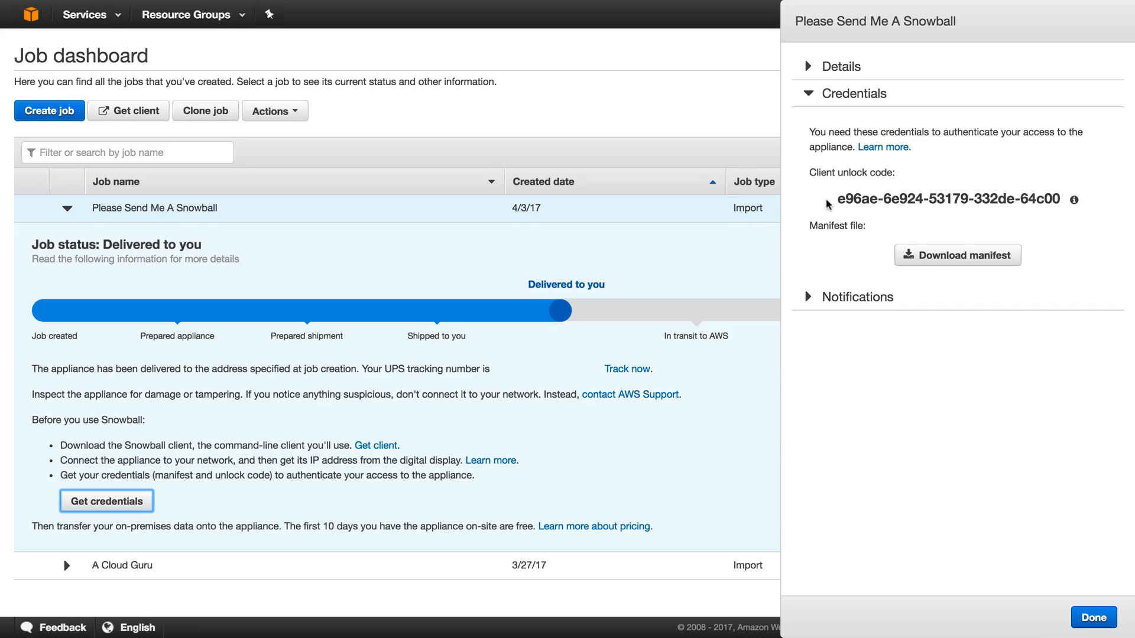
{"action": "left_click", "coordinate": [956, 255]}
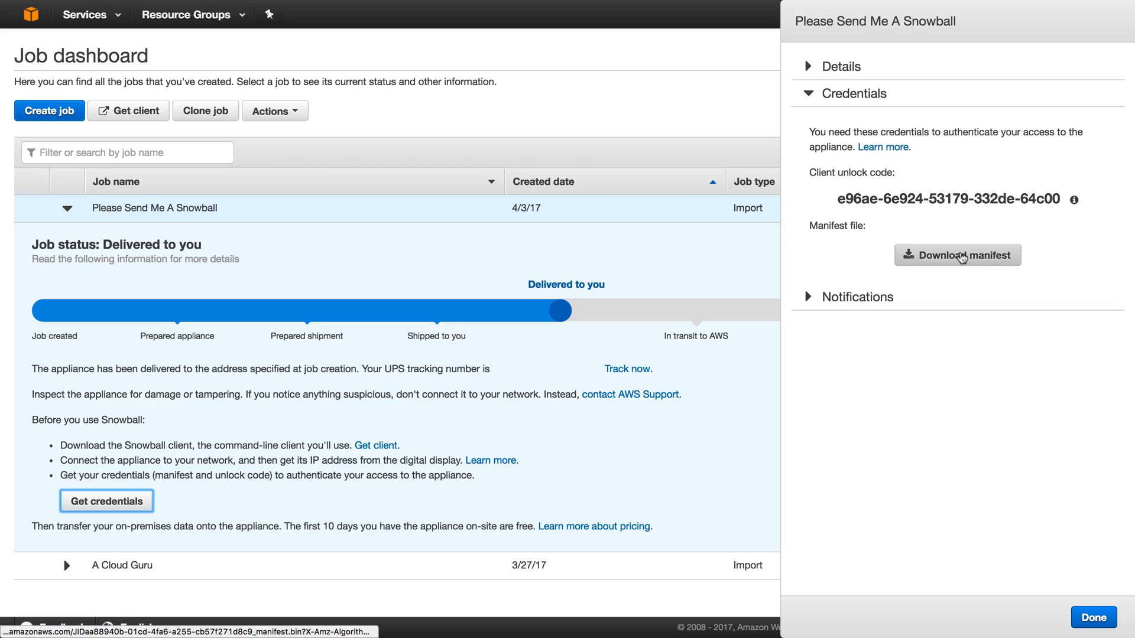
{"action": "left_click", "coordinate": [956, 256]}
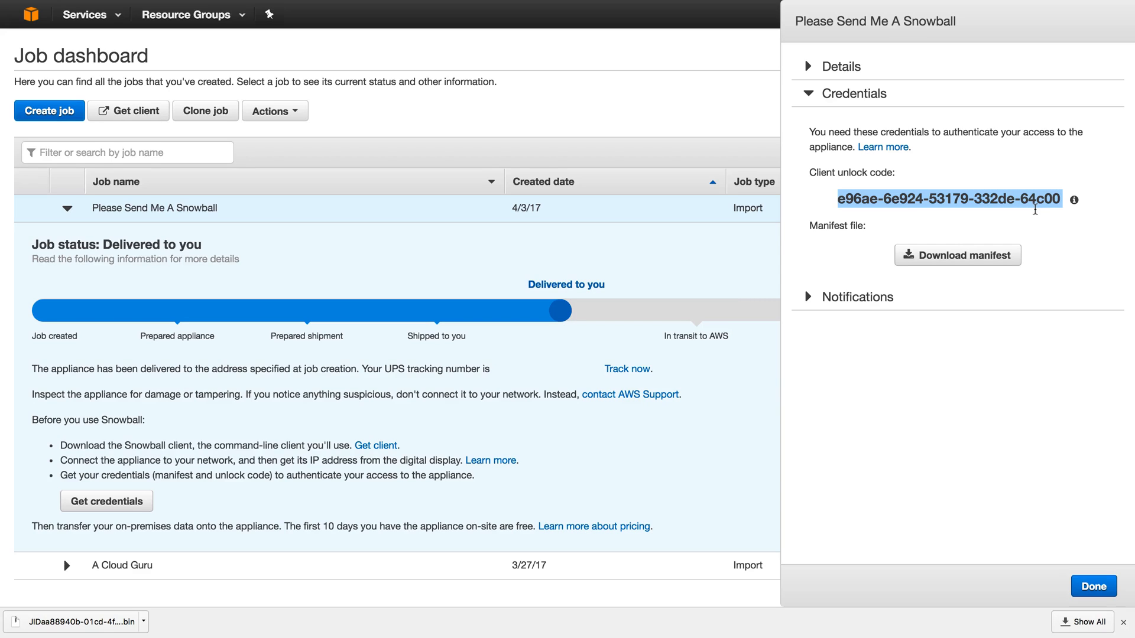
{"action": "right_click", "coordinate": [948, 199]}
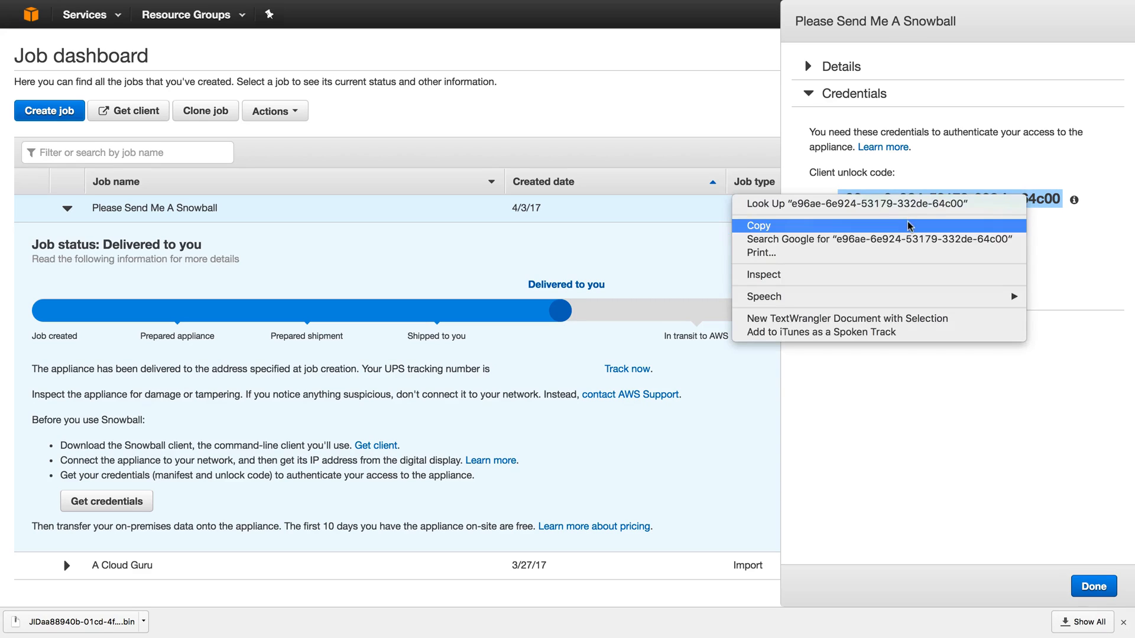
{"action": "left_click", "coordinate": [758, 224]}
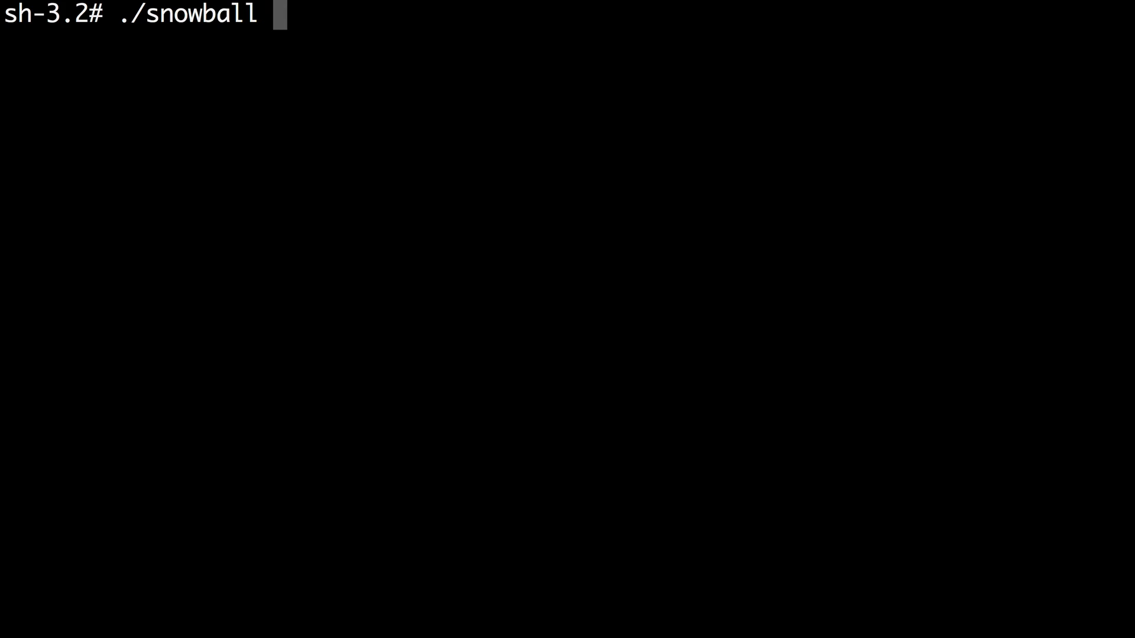
Enter ./snowball start with appliance IP 192.168.1.116
{"action": "type", "text": "-"}
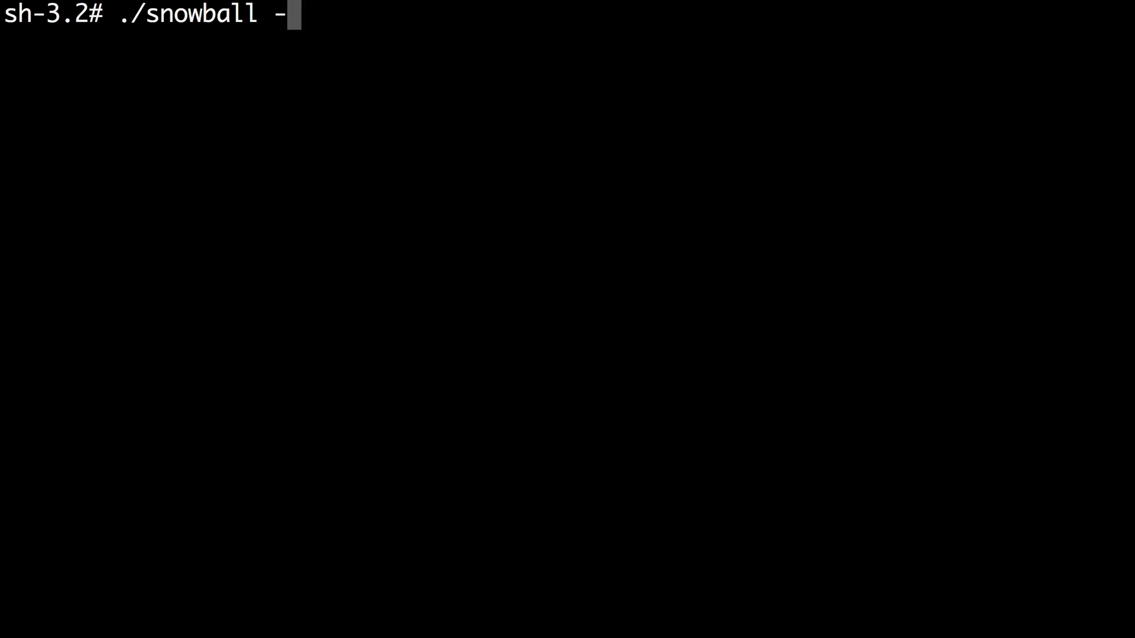
{"action": "type", "text": "start"}
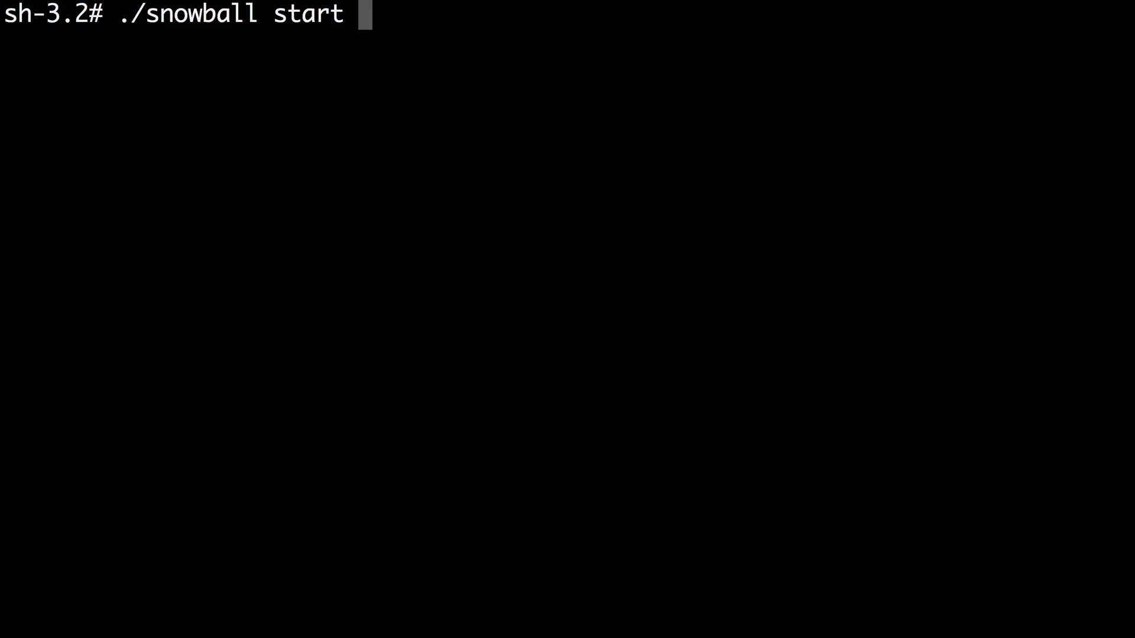
{"action": "type", "text": "-i 1"}
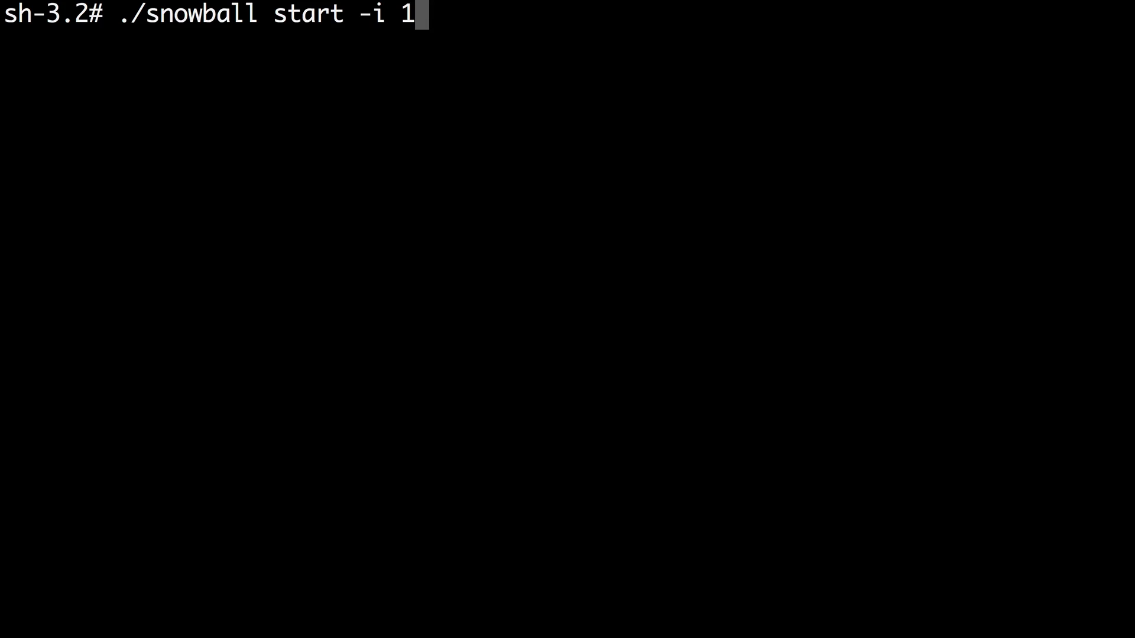
{"action": "type", "text": "92.16"}
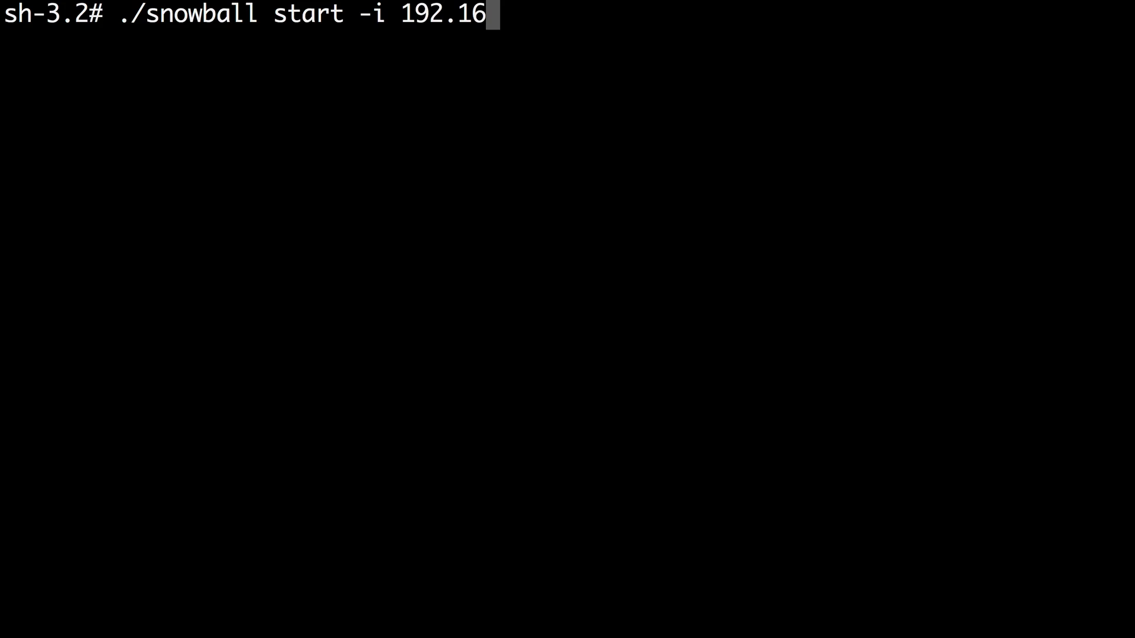
{"action": "type", "text": "8/"}
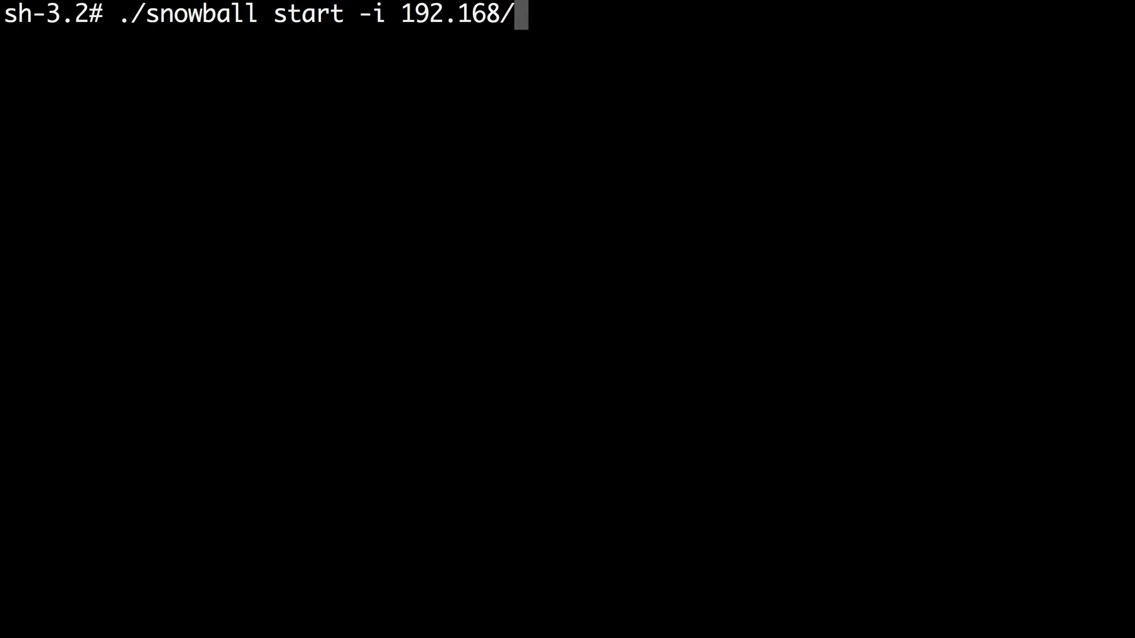
{"action": "type", "text": "1.116"}
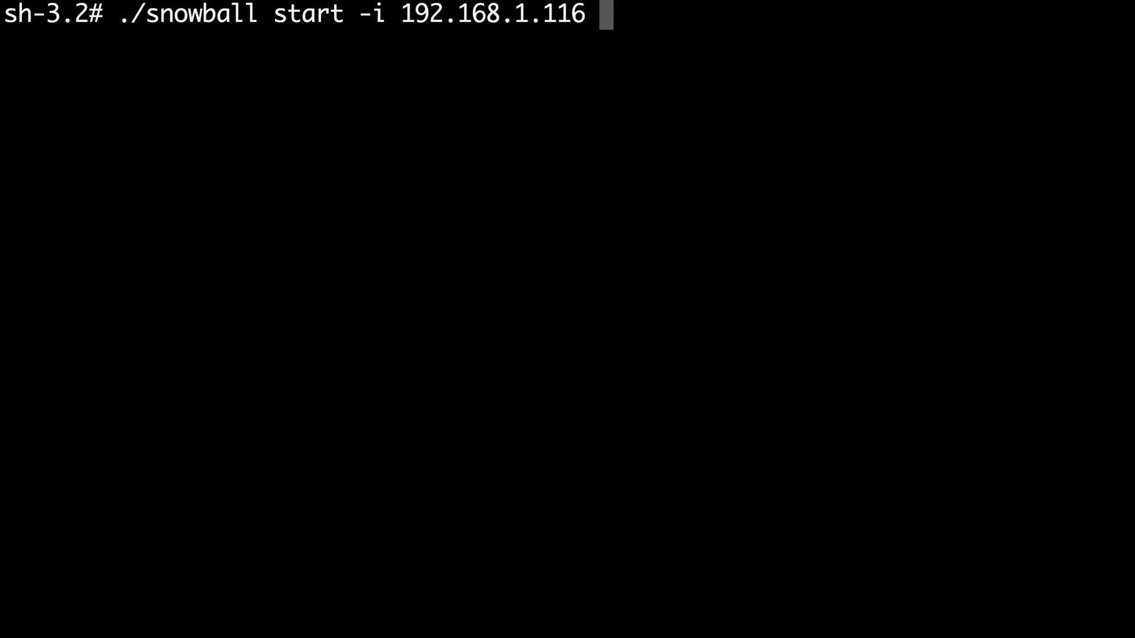
{"action": "type", "text": "-m"}
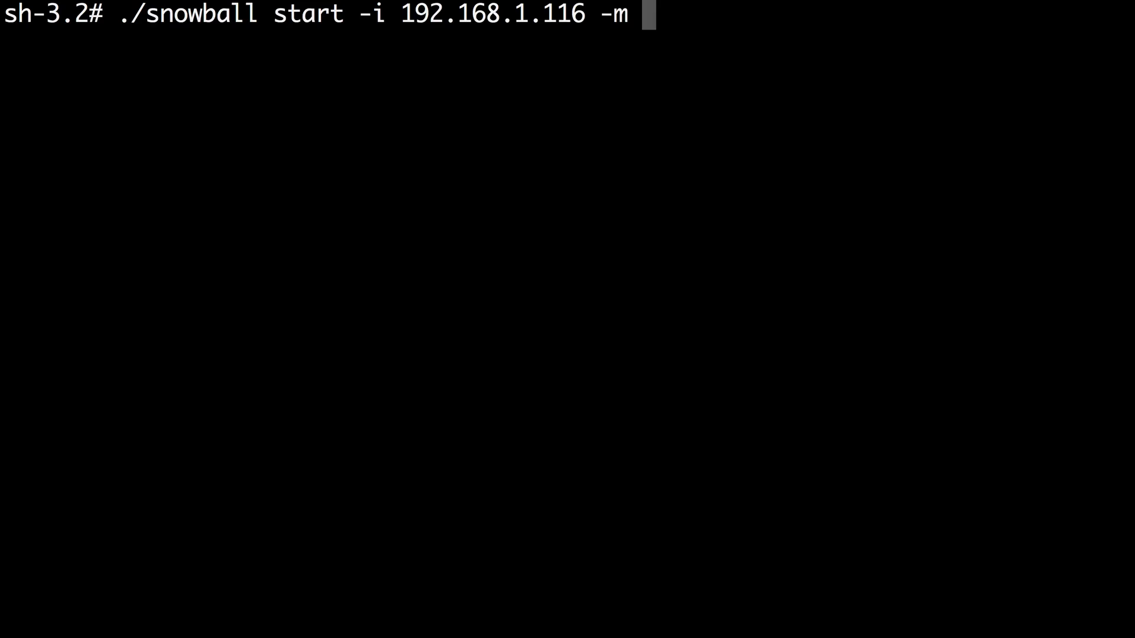
{"action": "type", "text": "JI"}
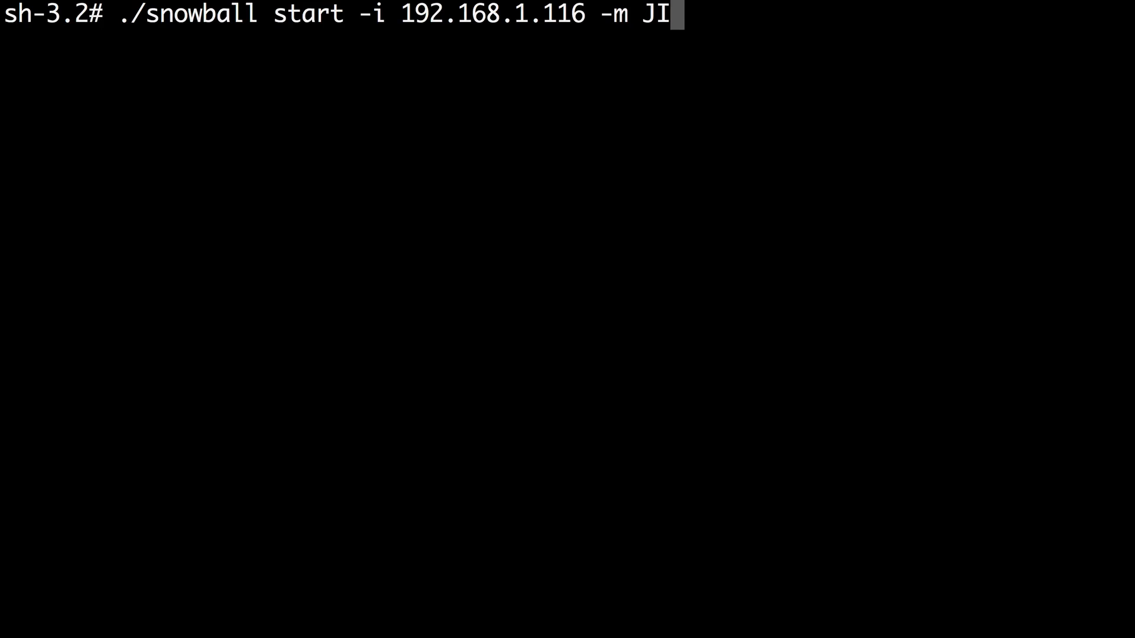
{"action": "type", "text": "Daa88940b-01cd-4fa6-a255-cb57f271d8c9_manifest.bin"}
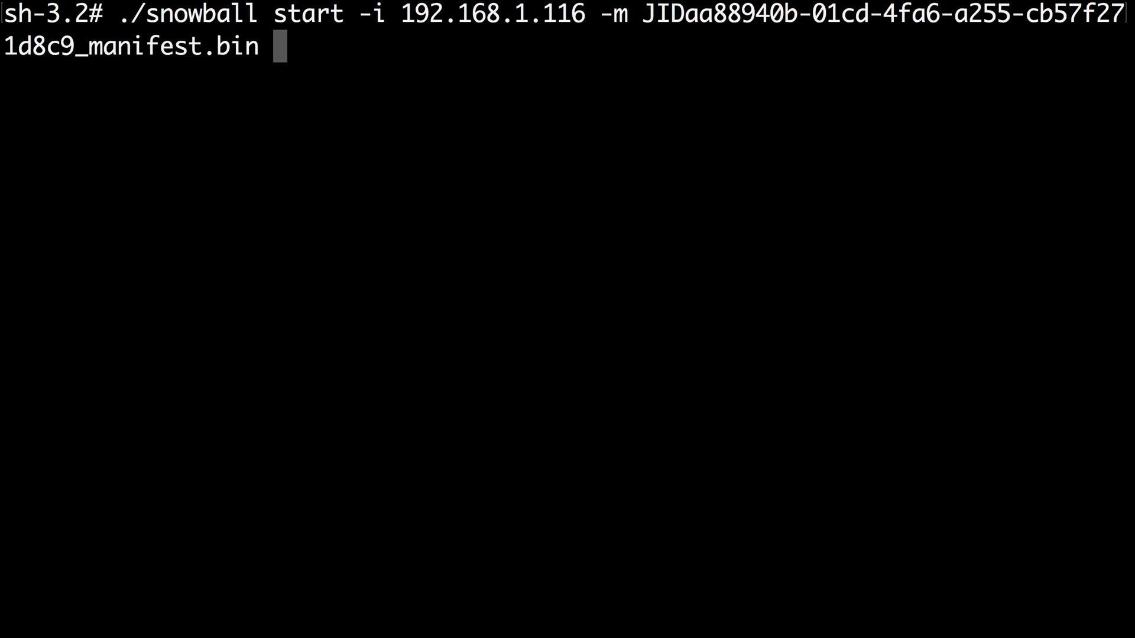
{"action": "type", "text": "-"}
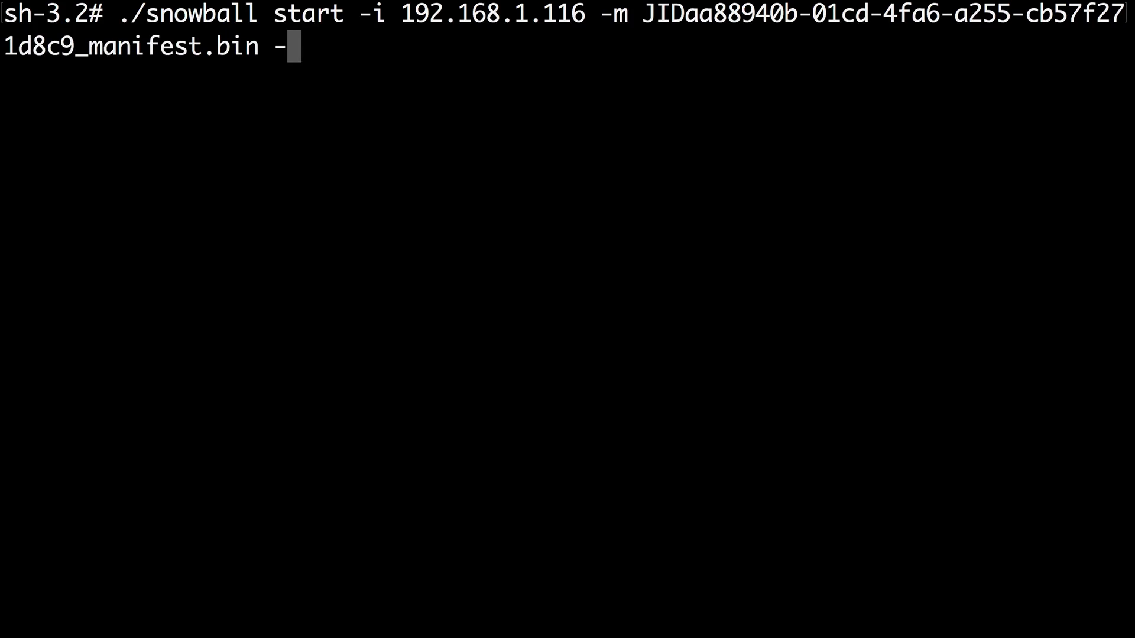
{"action": "type", "text": "u"}
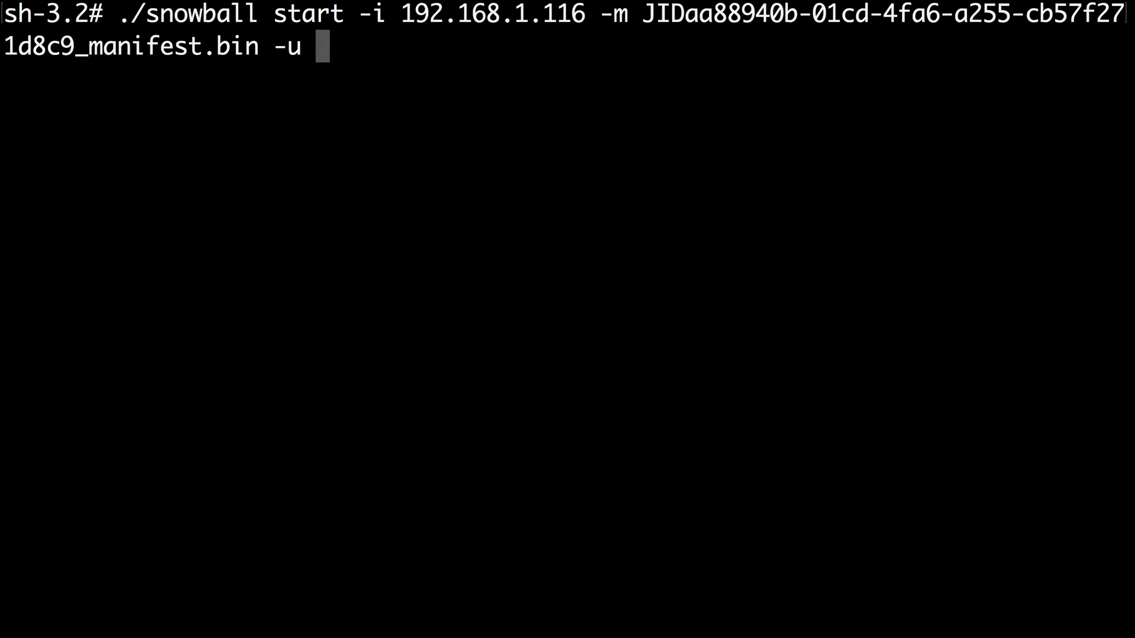
{"action": "mouse_move", "coordinate": [859, 233]}
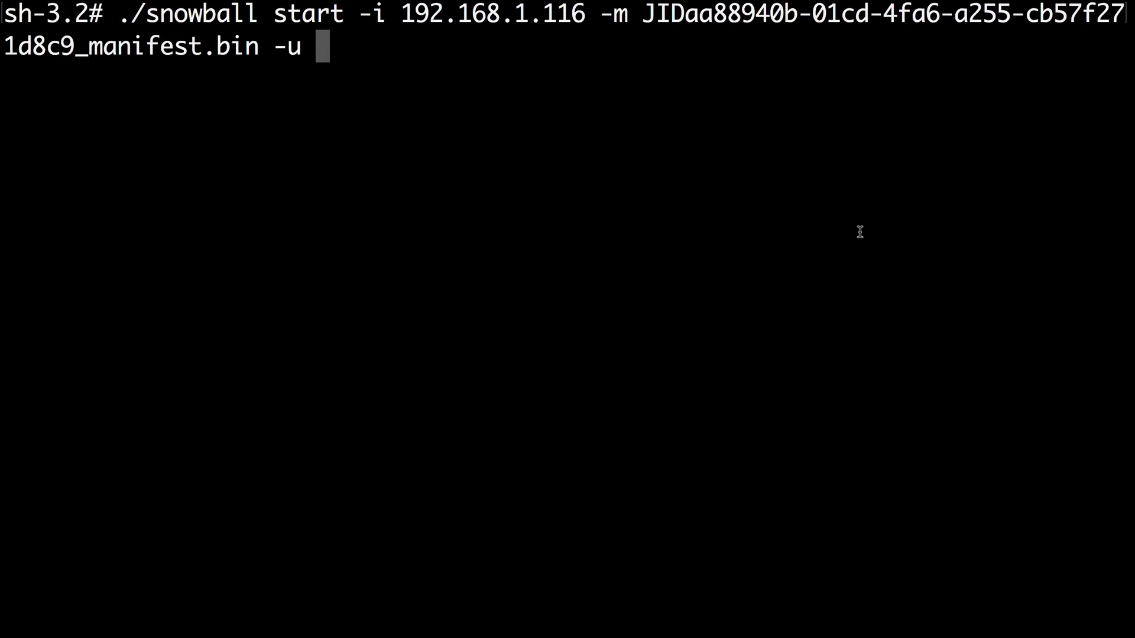
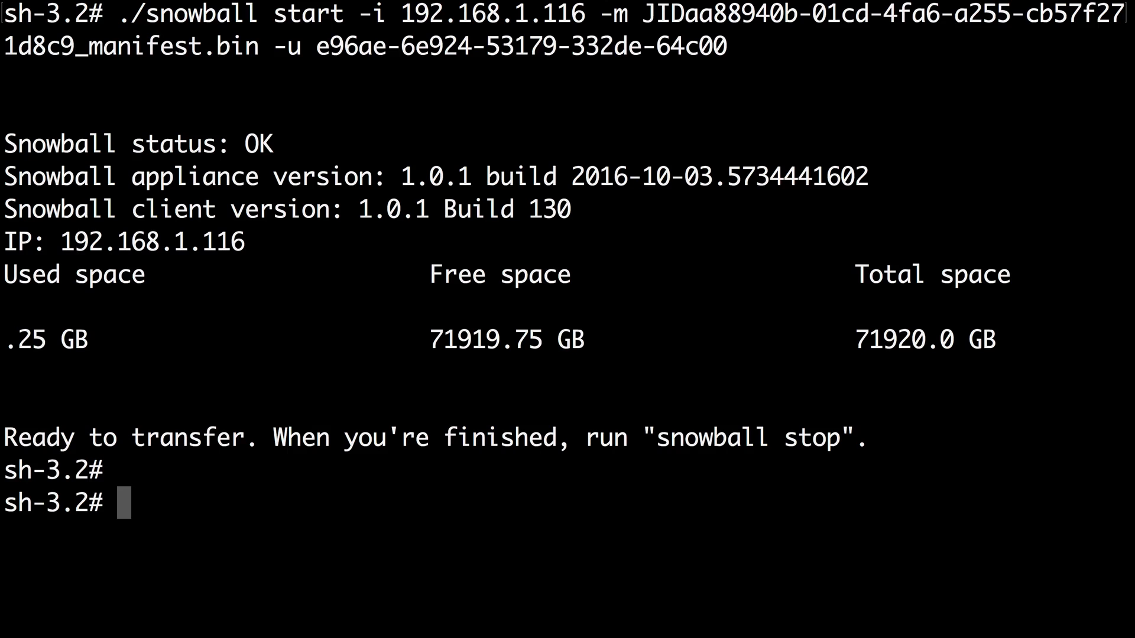
Create hello.txt containing "Hello Cloud Gurus" with echo, then check it with ls and nano
{"action": "type", "text": "echo \""}
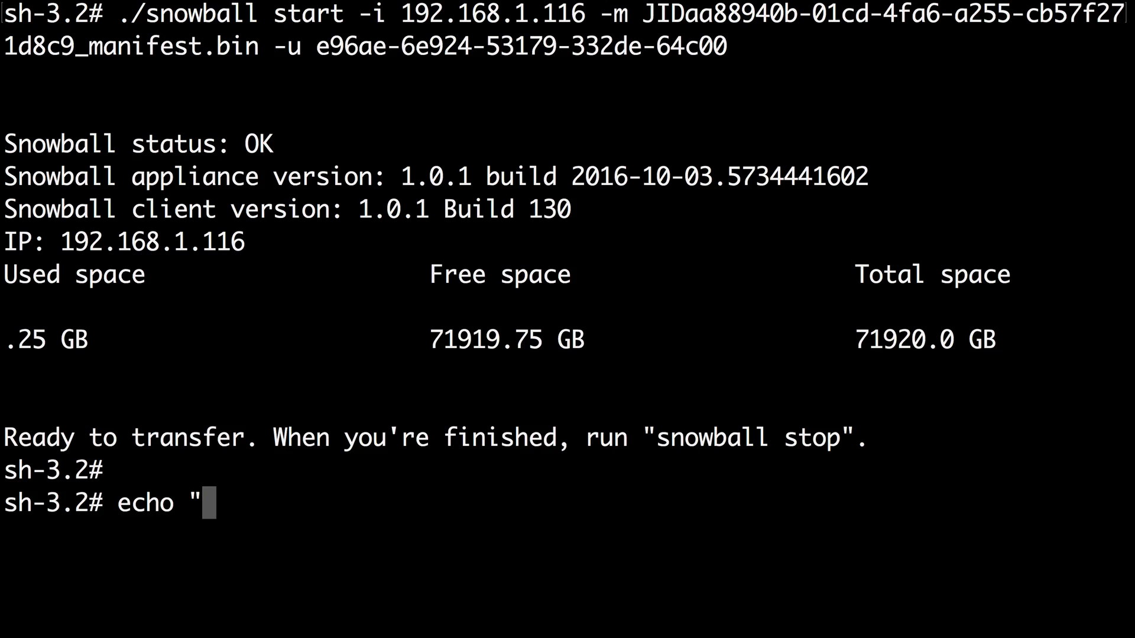
{"action": "type", "text": "Hello Cloud"}
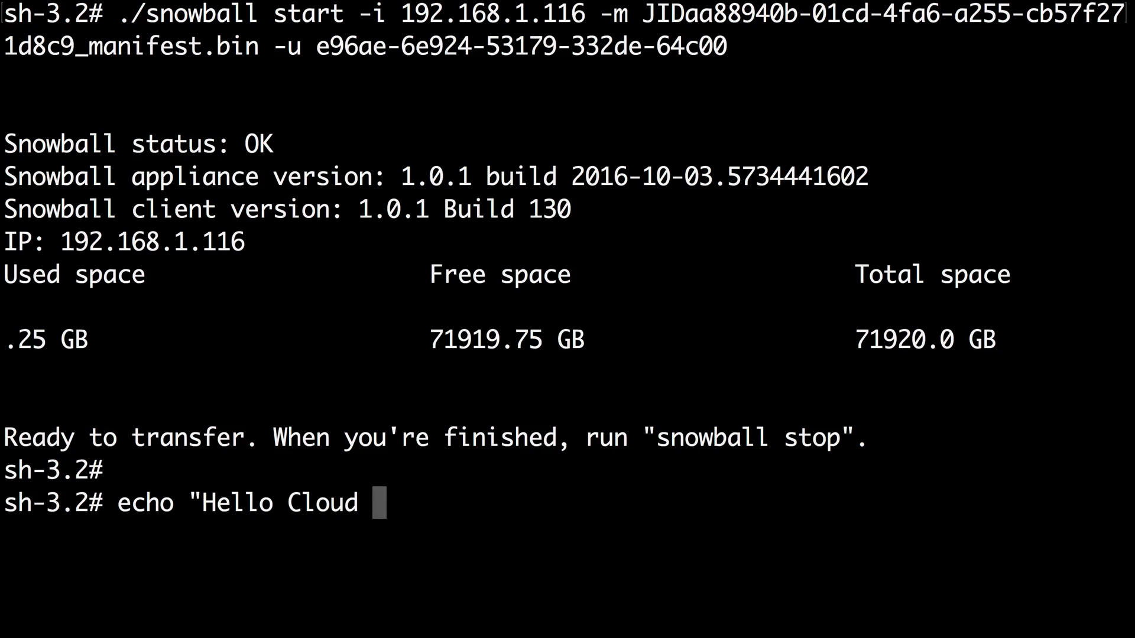
{"action": "type", "text": "Gurus\""}
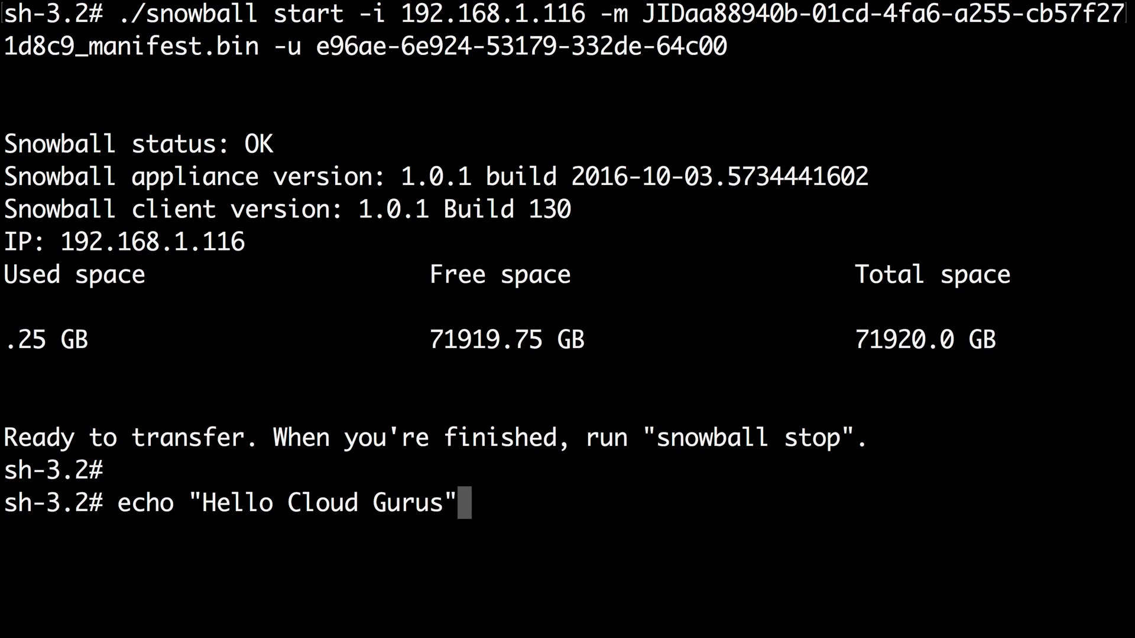
{"action": "type", "text": "> hello.txt"}
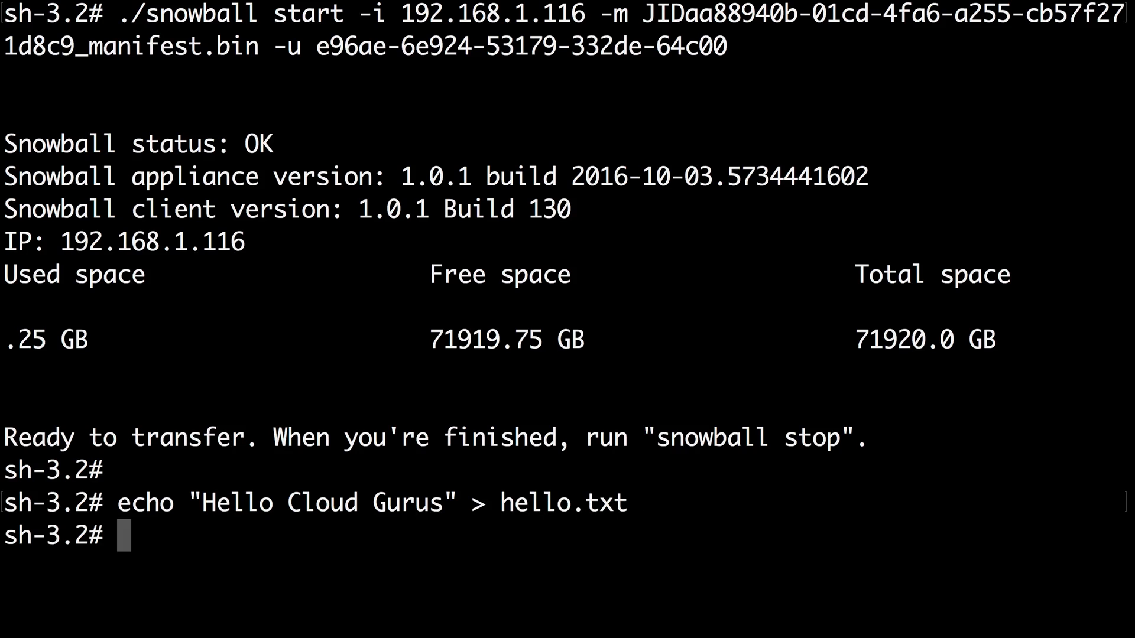
{"action": "type", "text": "ls"}
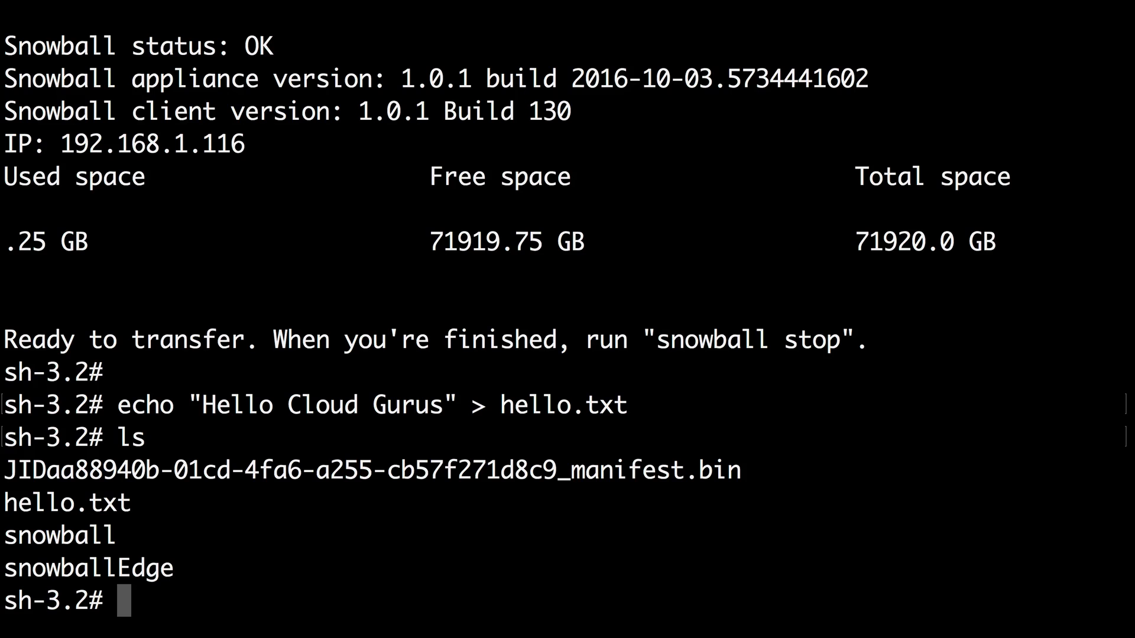
{"action": "type", "text": "nano"}
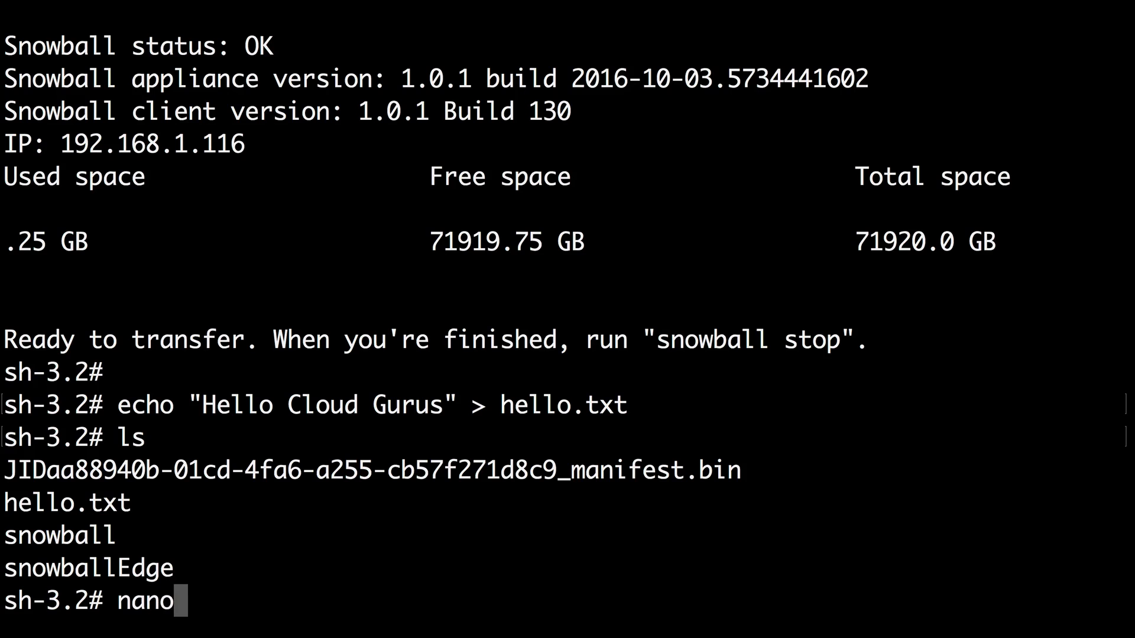
{"action": "type", "text": "hello."}
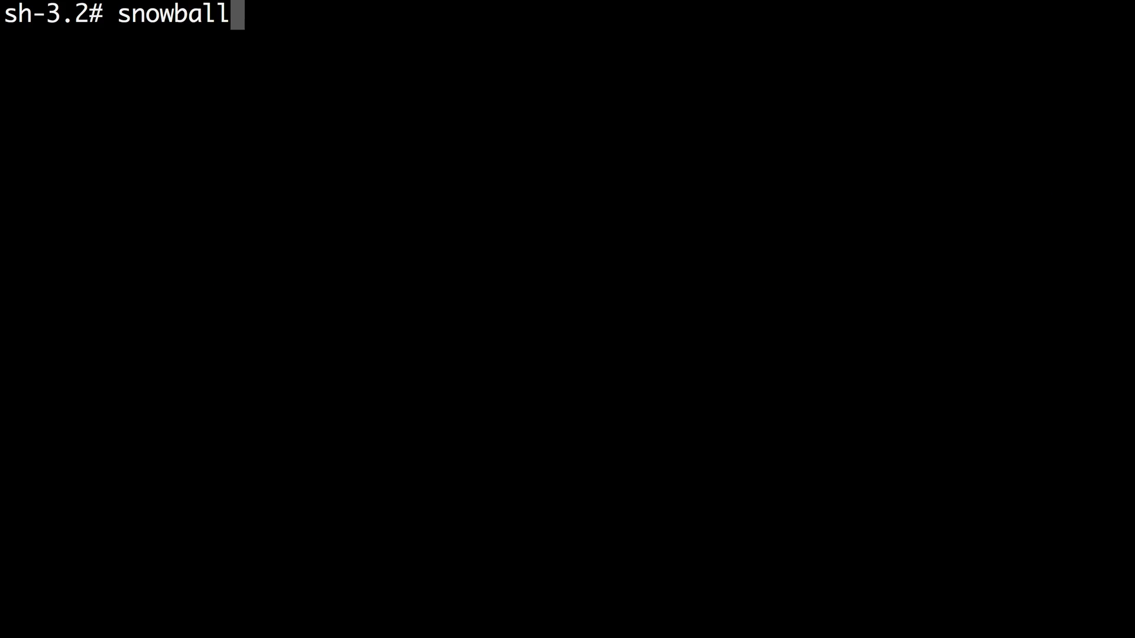
Enter ./snowball cp hello.txt s3:// ready for the destination bucket name
{"action": "type", "text": "./snowball cp"}
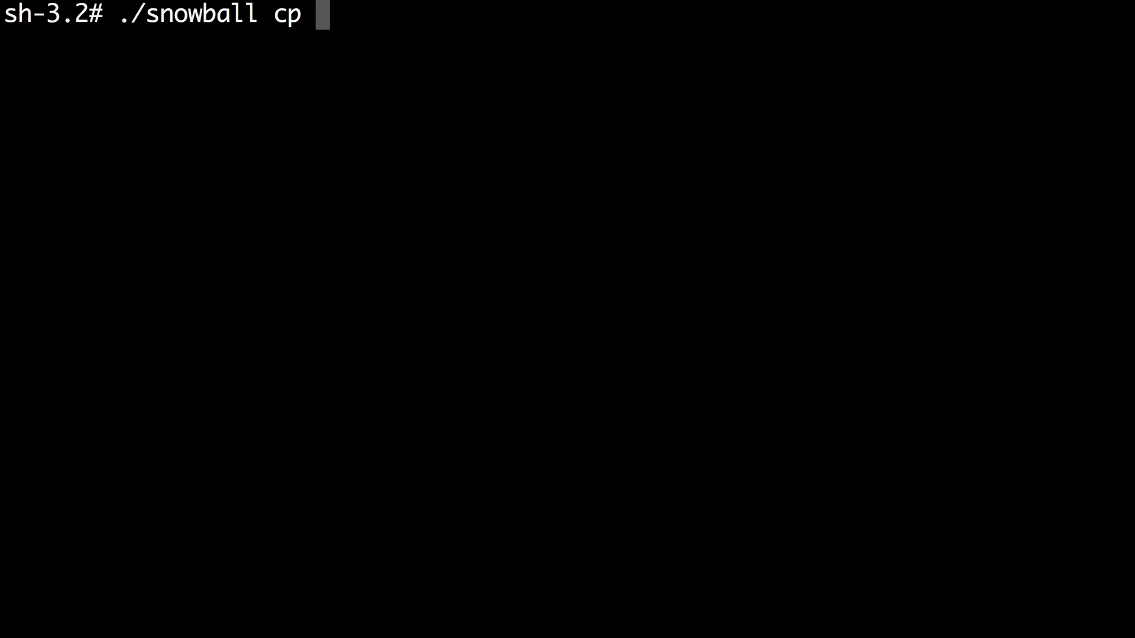
{"action": "type", "text": "hel"}
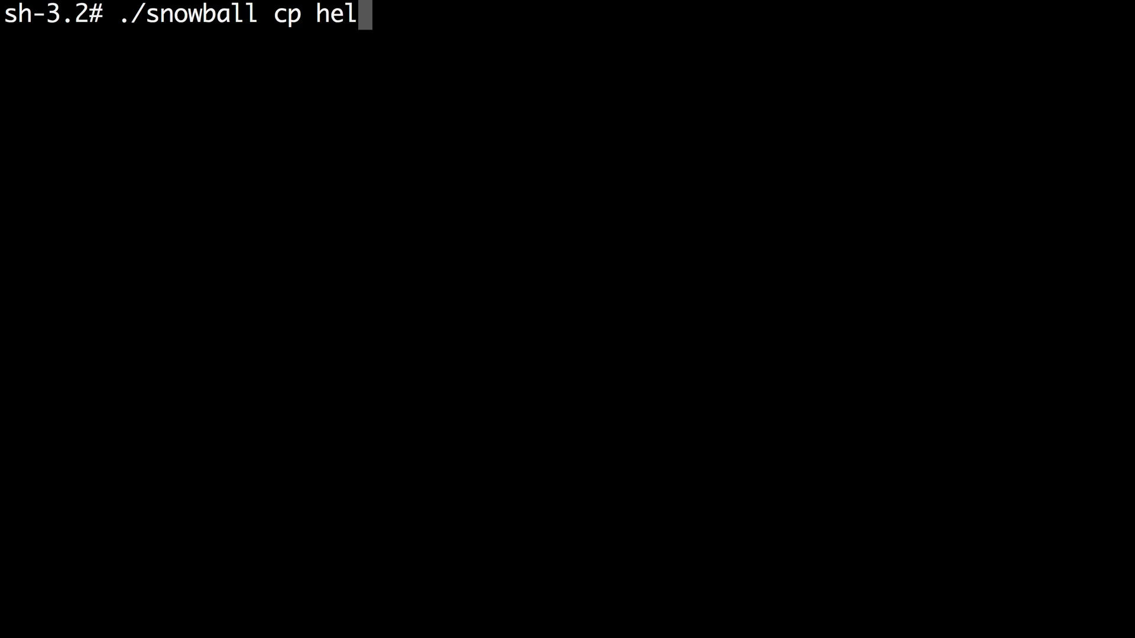
{"action": "type", "text": "lo.txt"}
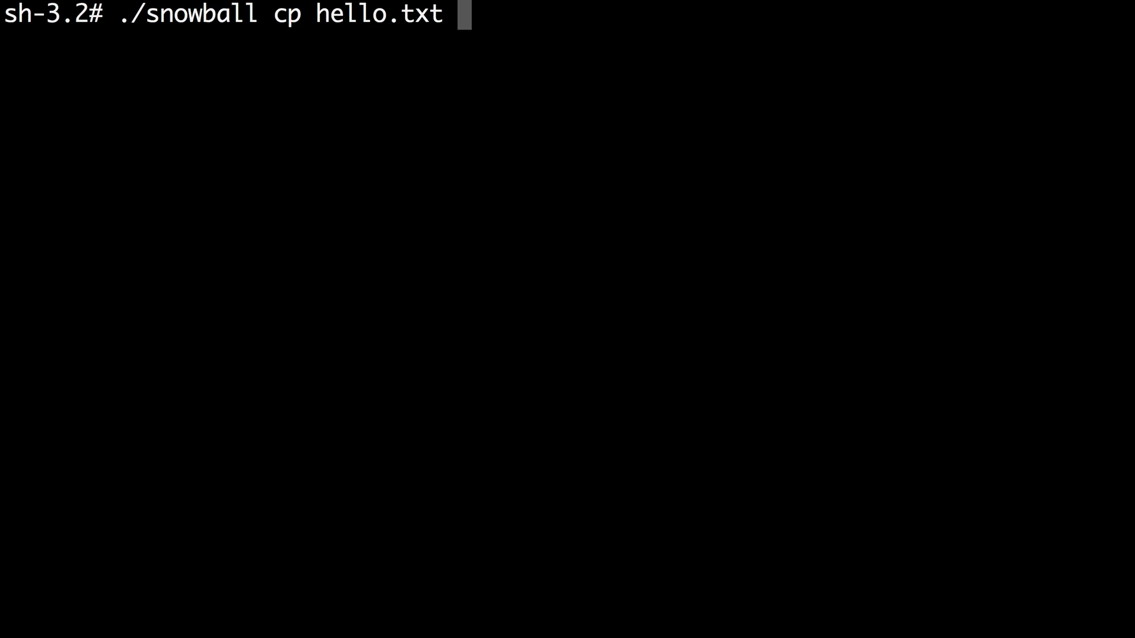
{"action": "type", "text": "s"}
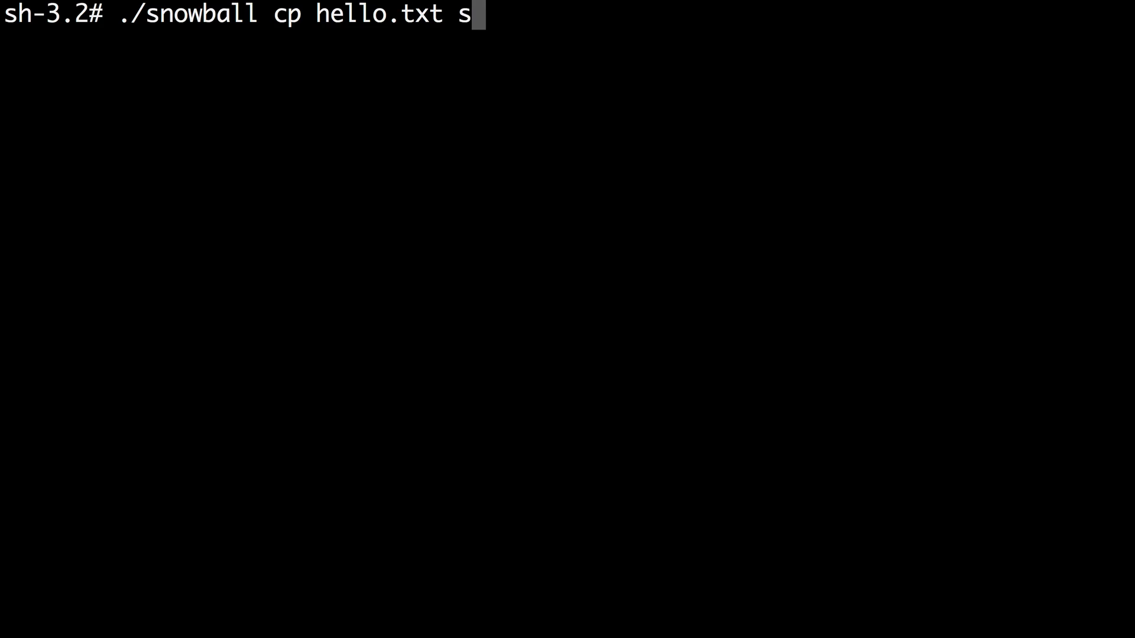
{"action": "type", "text": "3:/"}
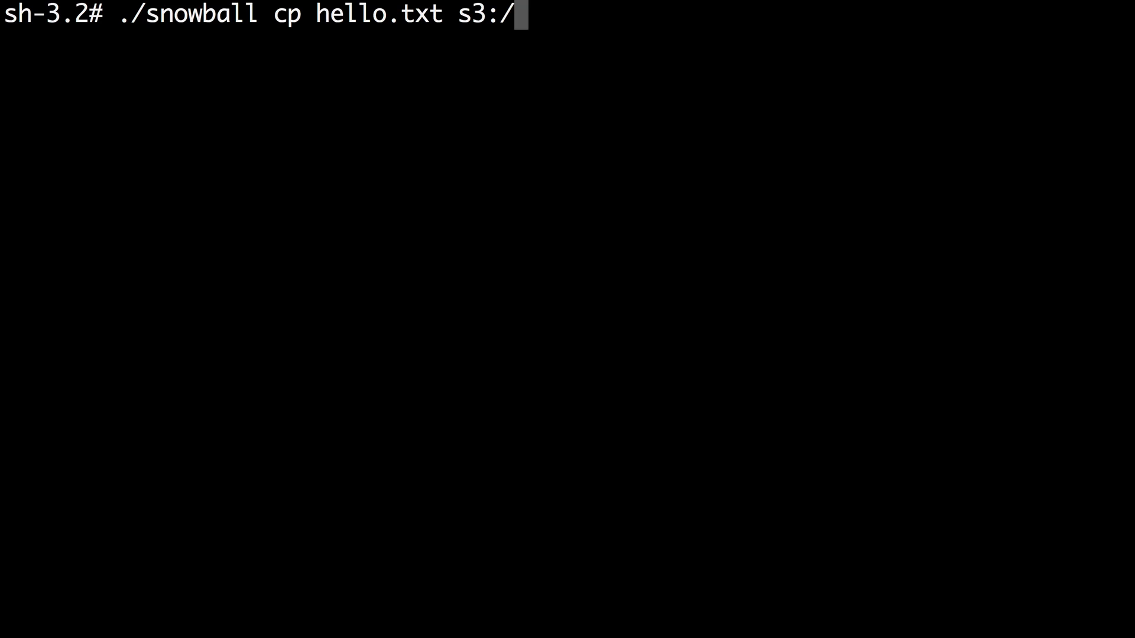
{"action": "type", "text": "/"}
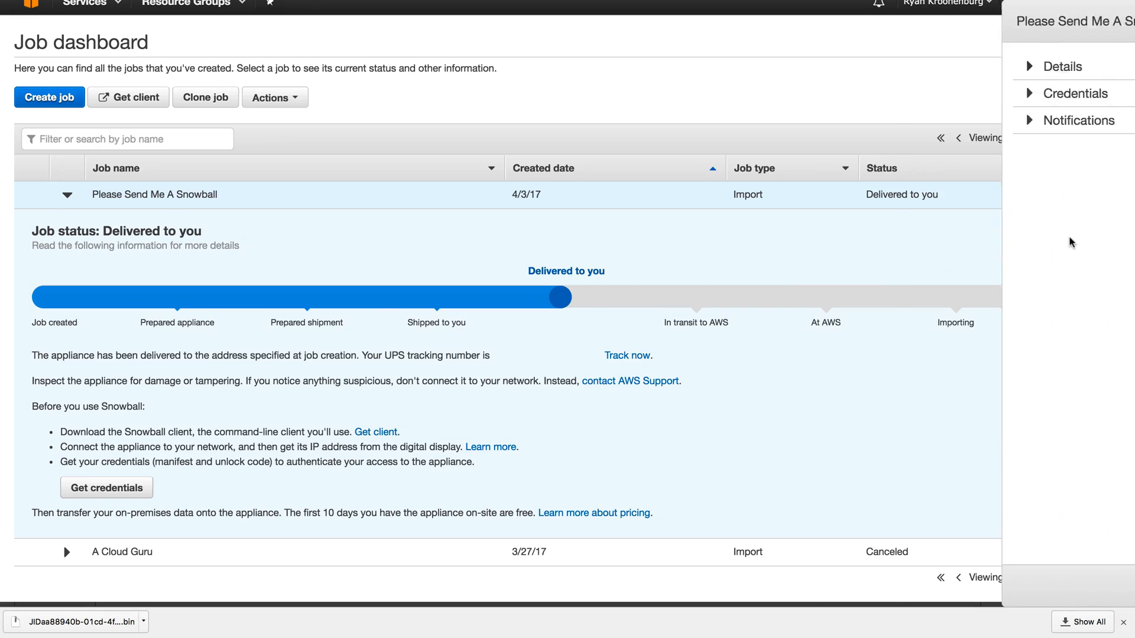
Read the bucket name from job Details and run the copy of hello.txt to acloudguru-snowball
{"action": "left_click", "coordinate": [1056, 67]}
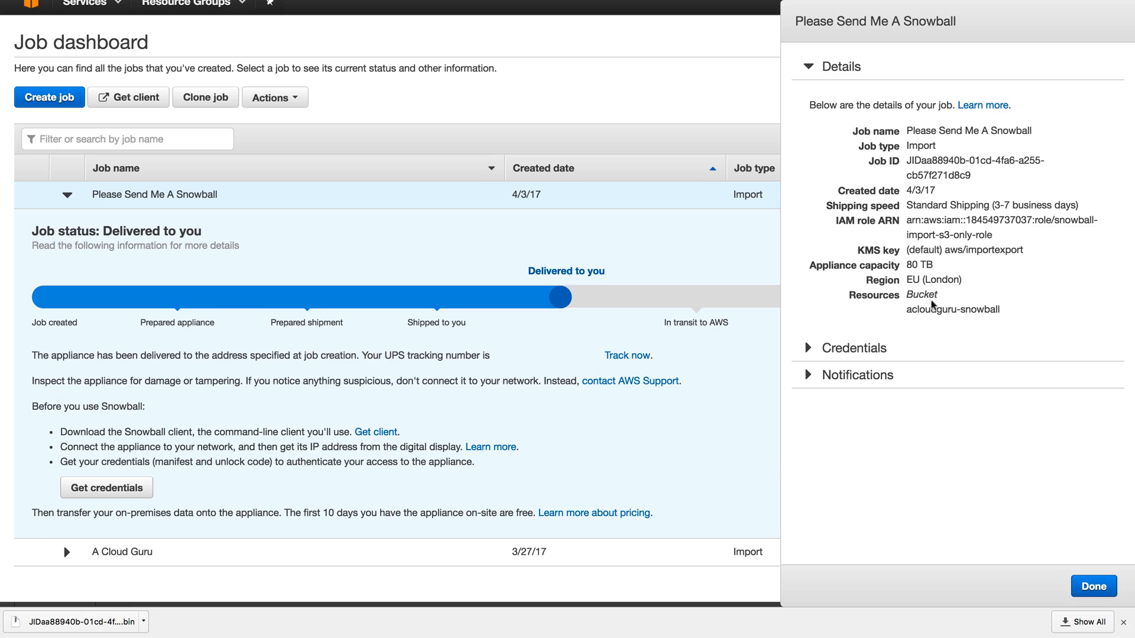
{"action": "mouse_move", "coordinate": [908, 310]}
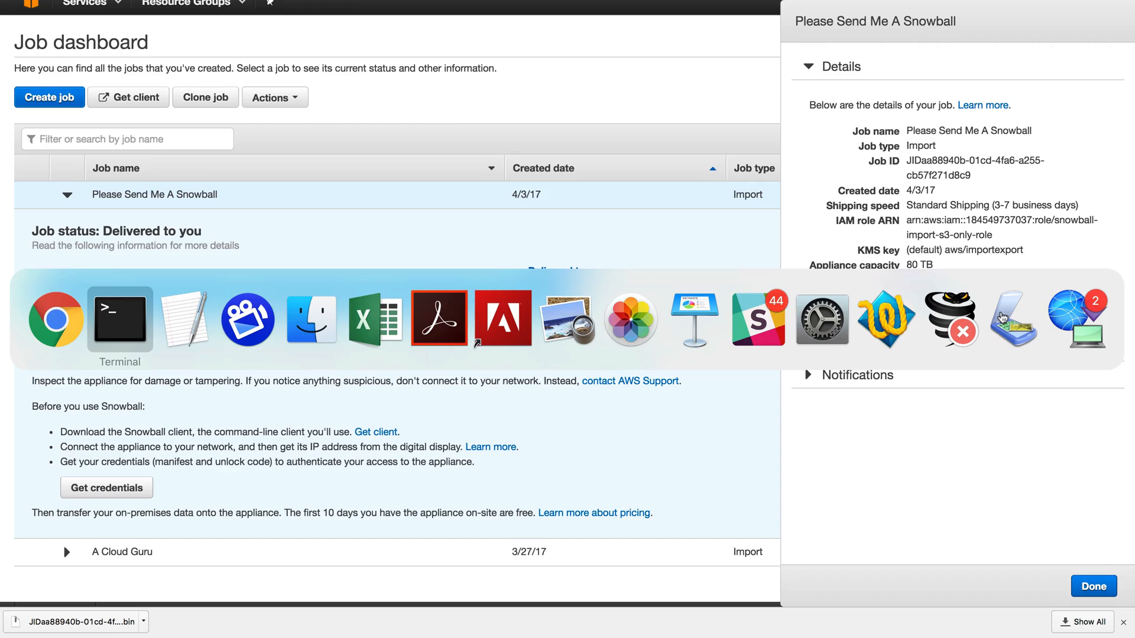
{"action": "left_click", "coordinate": [120, 318]}
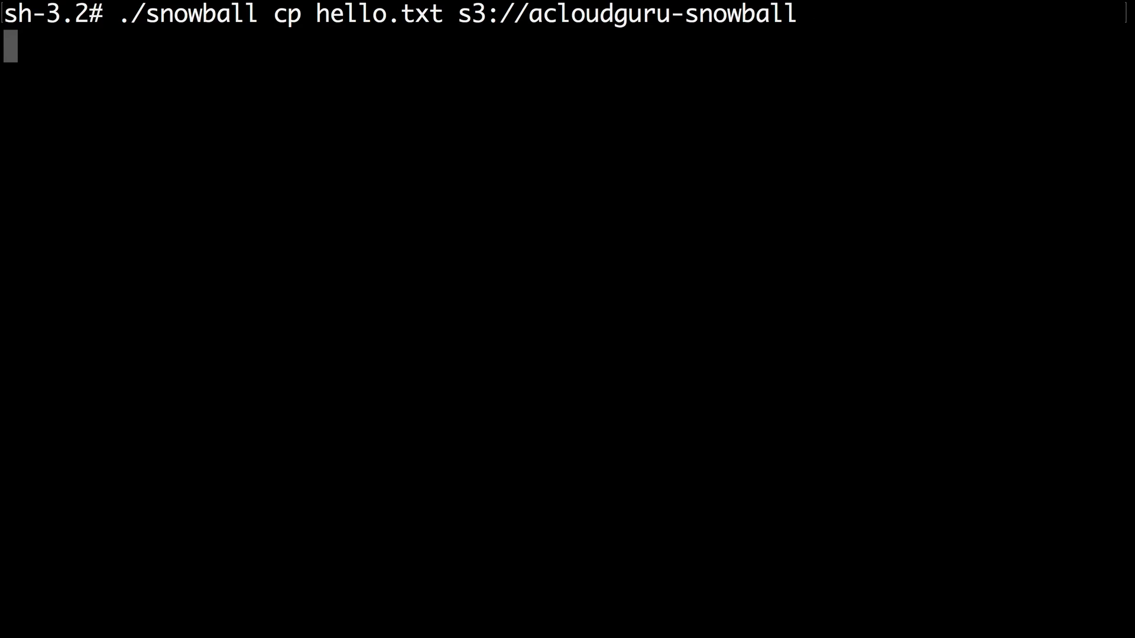
{"action": "key", "text": "Enter"}
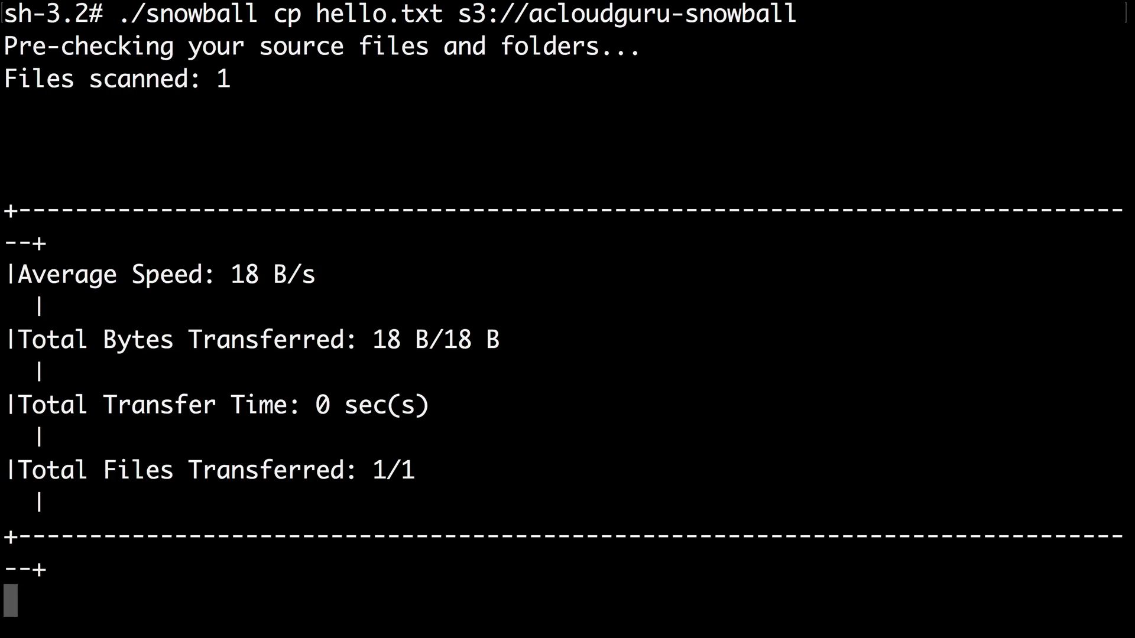